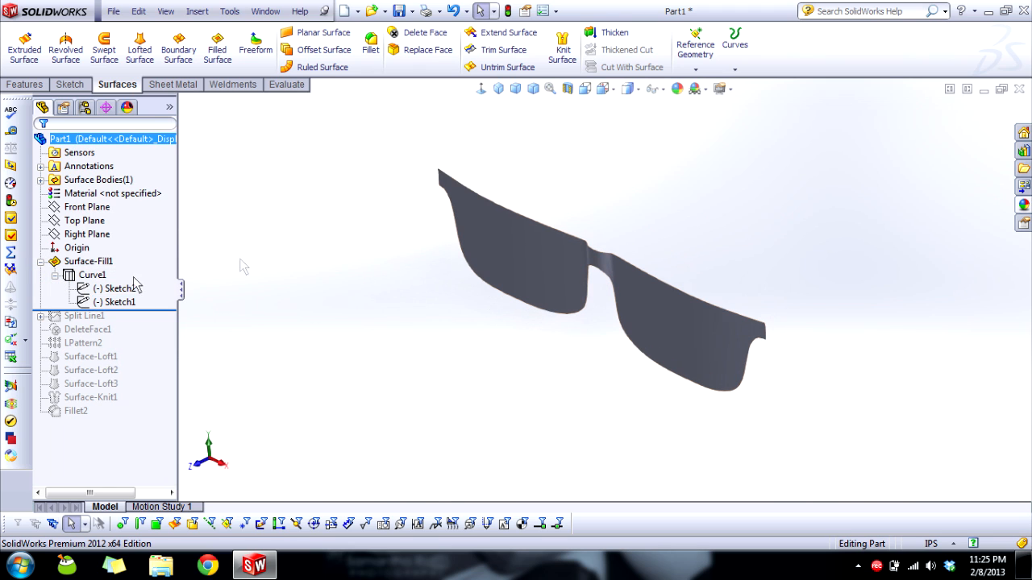
Step: Review the lens outline sketches and Curve1's projected-curve definition, then dismiss it unchanged
click(119, 302)
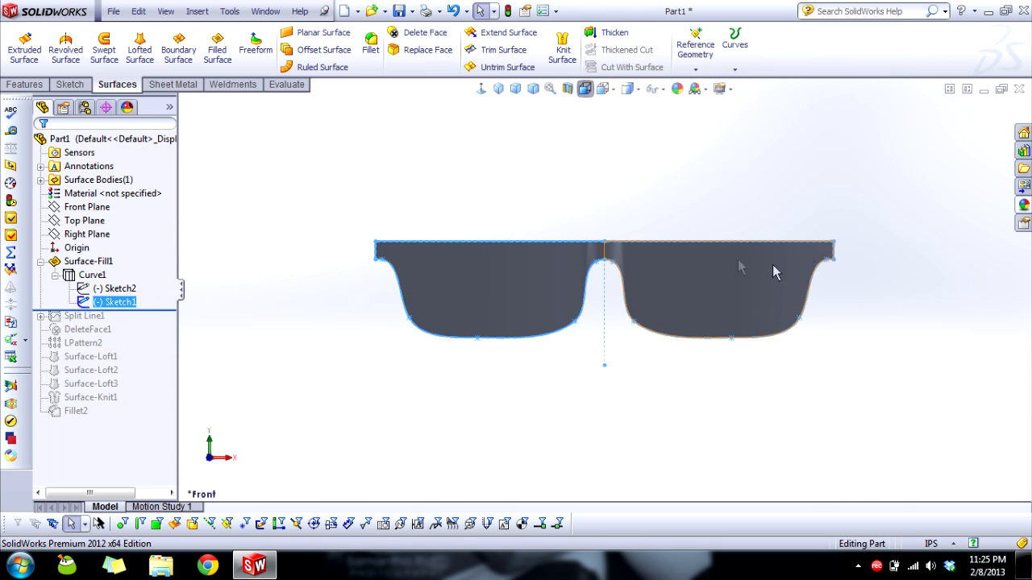
mouse_move(427, 329)
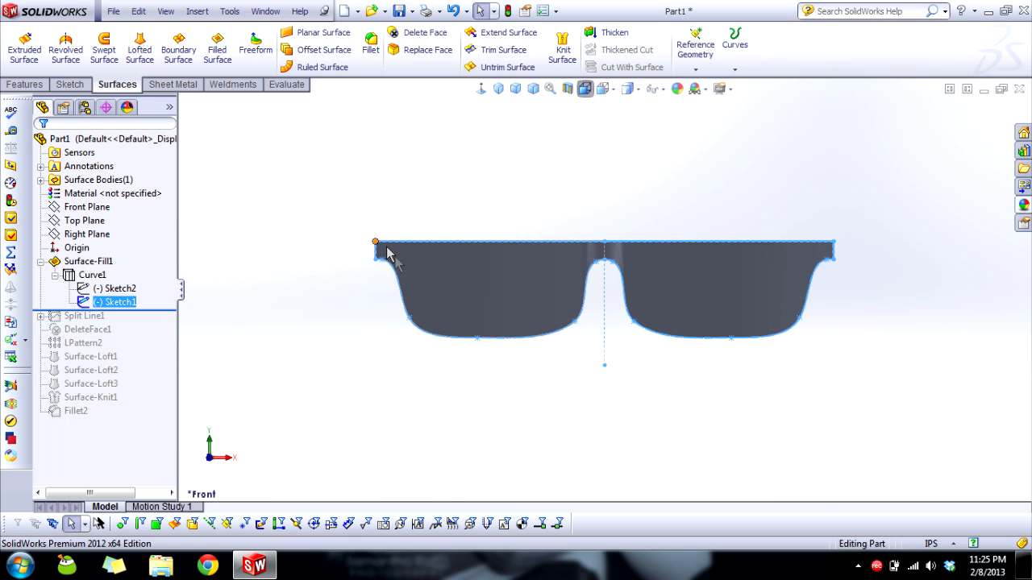
mouse_move(395, 266)
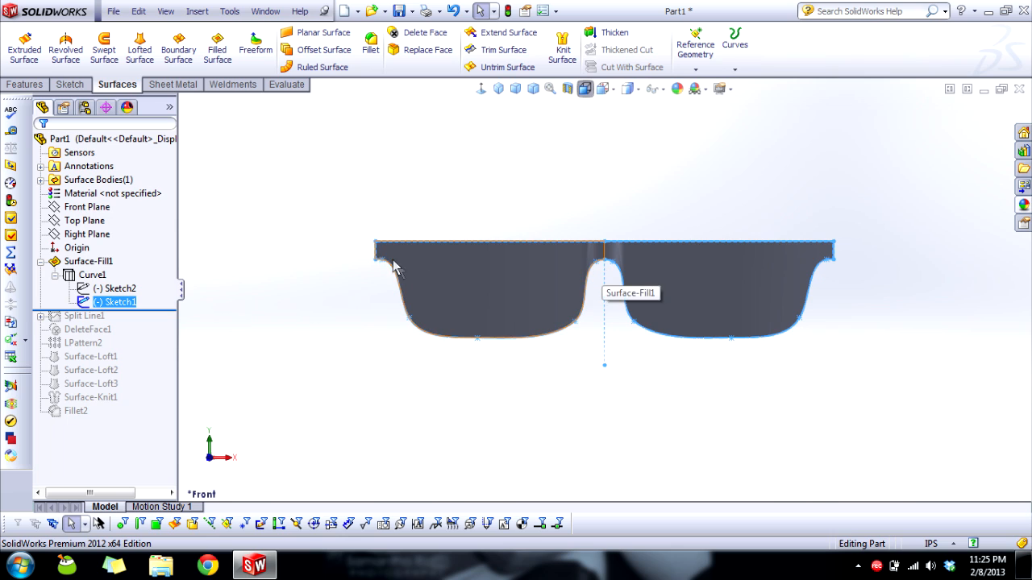
mouse_move(522, 280)
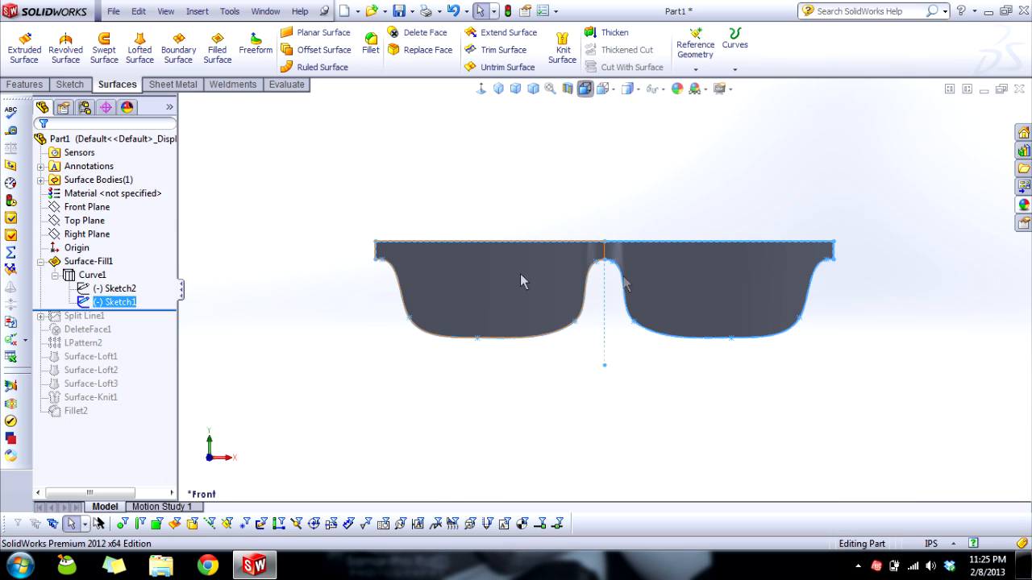
click(120, 289)
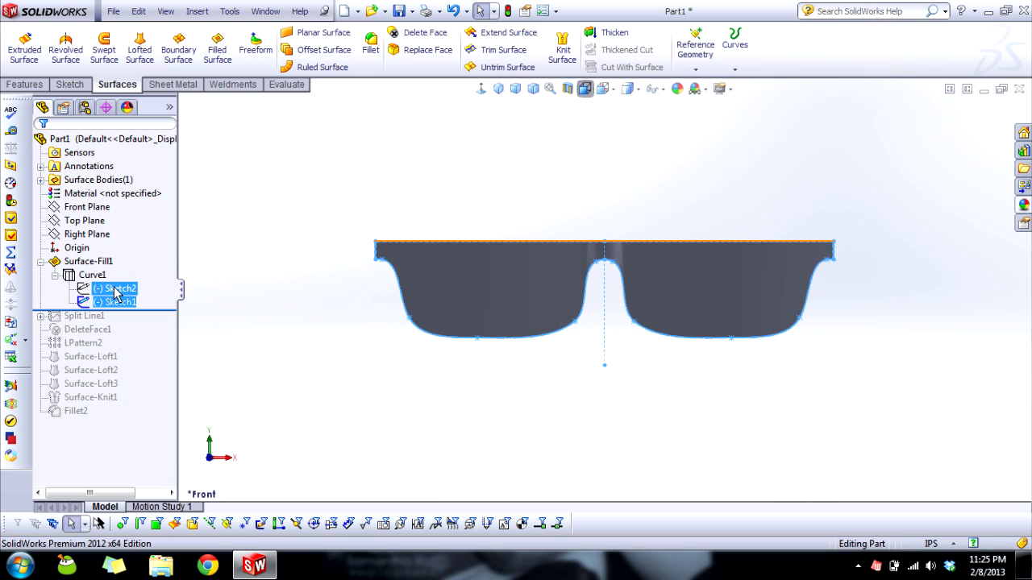
click(442, 197)
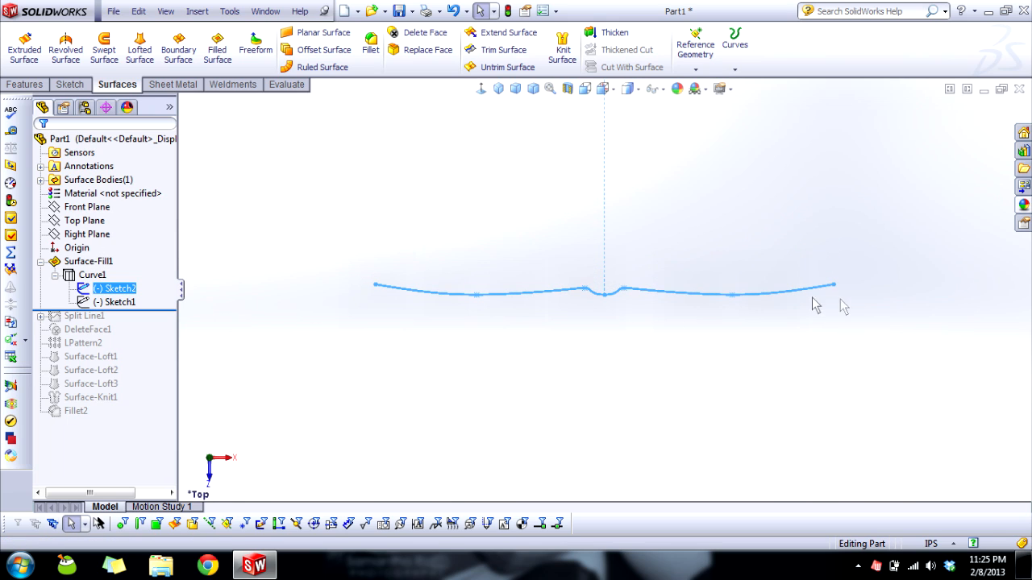
click(92, 274)
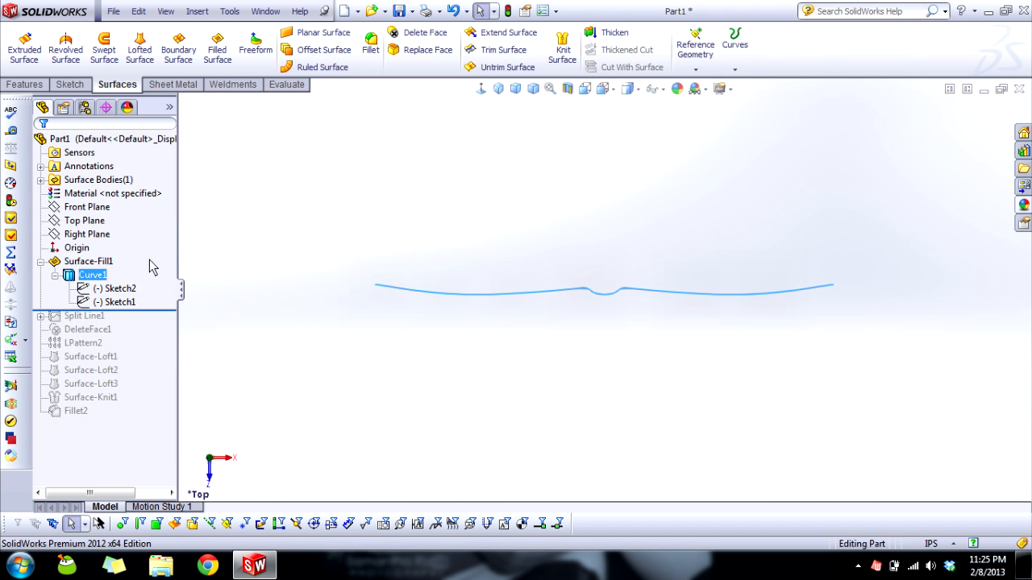
double_click(92, 274)
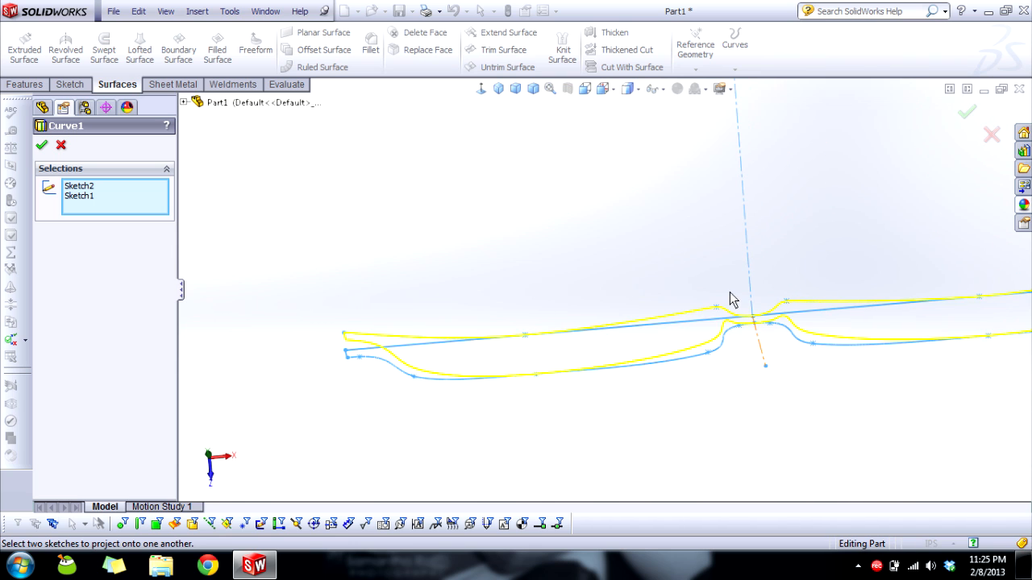
drag(733, 298, 645, 277)
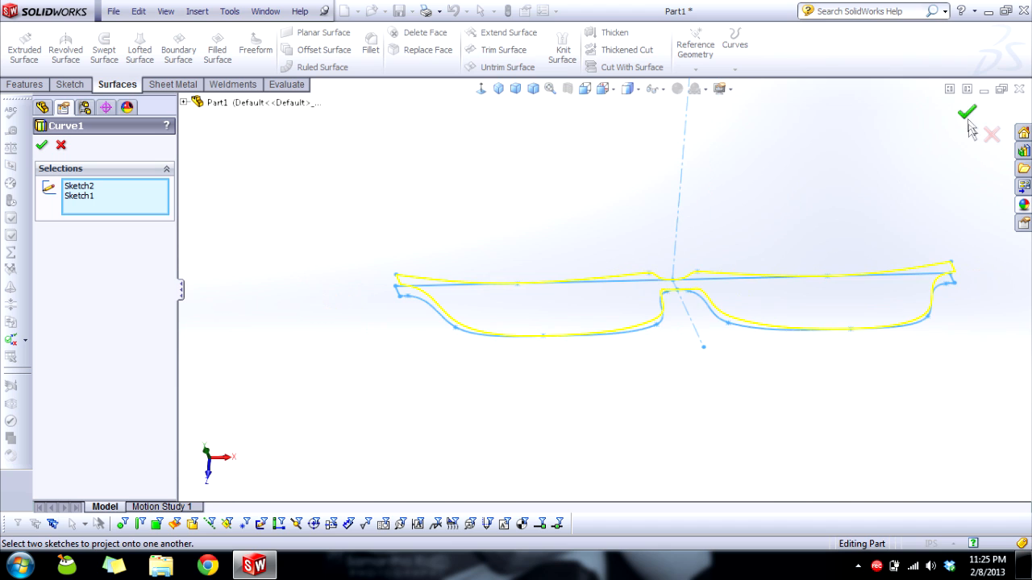
click(42, 145)
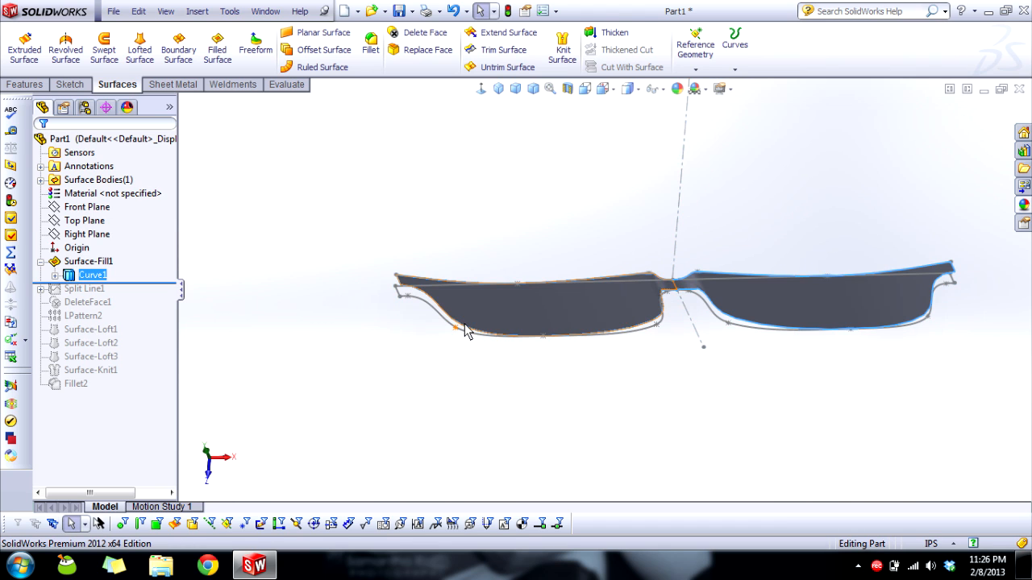
Step: Inspect the Surface-Fill1 lens surface, rotating it to face the lenses head-on
click(84, 288)
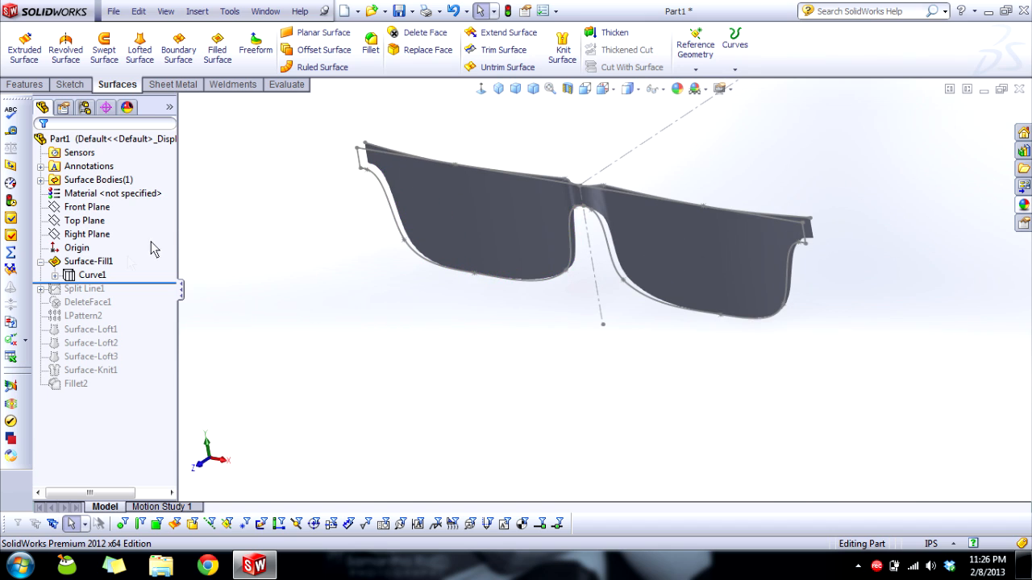
right_click(90, 288)
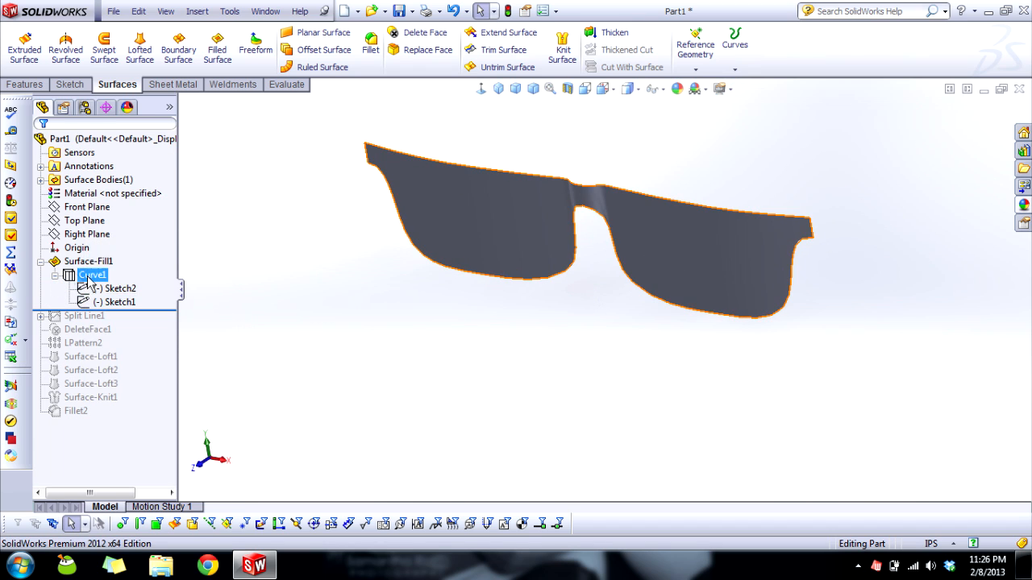
click(89, 261)
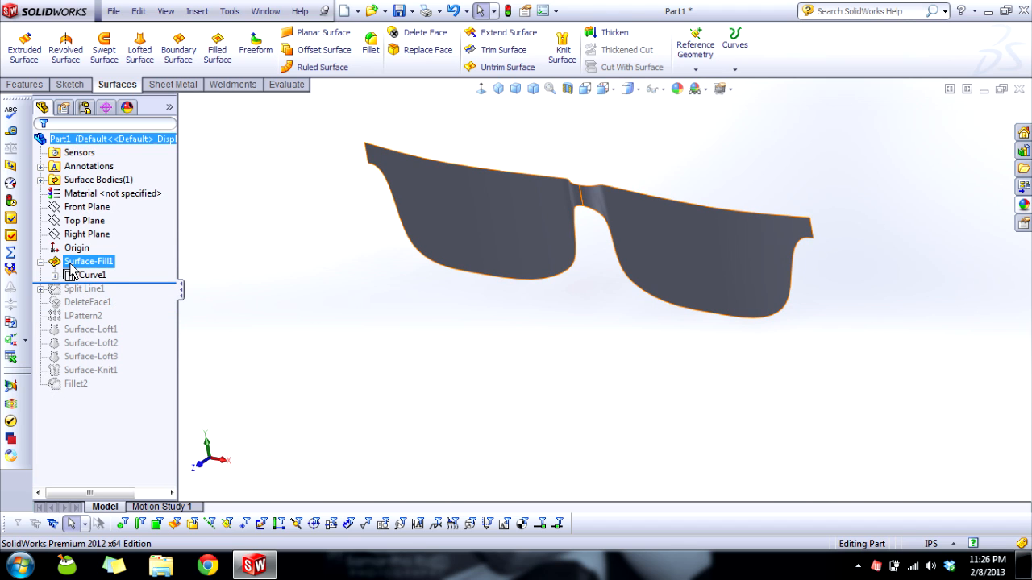
mouse_move(216, 45)
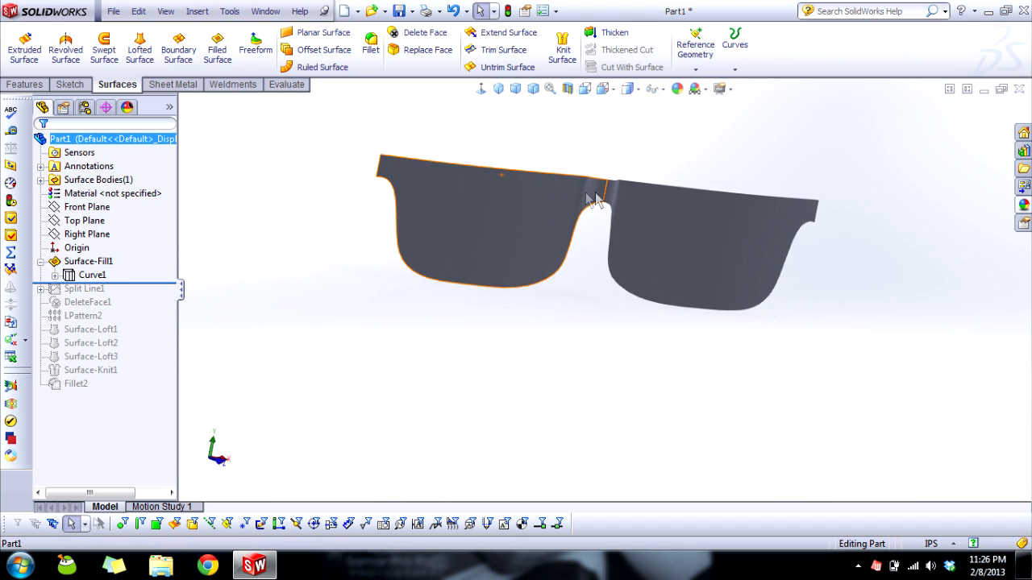
drag(589, 202, 403, 226)
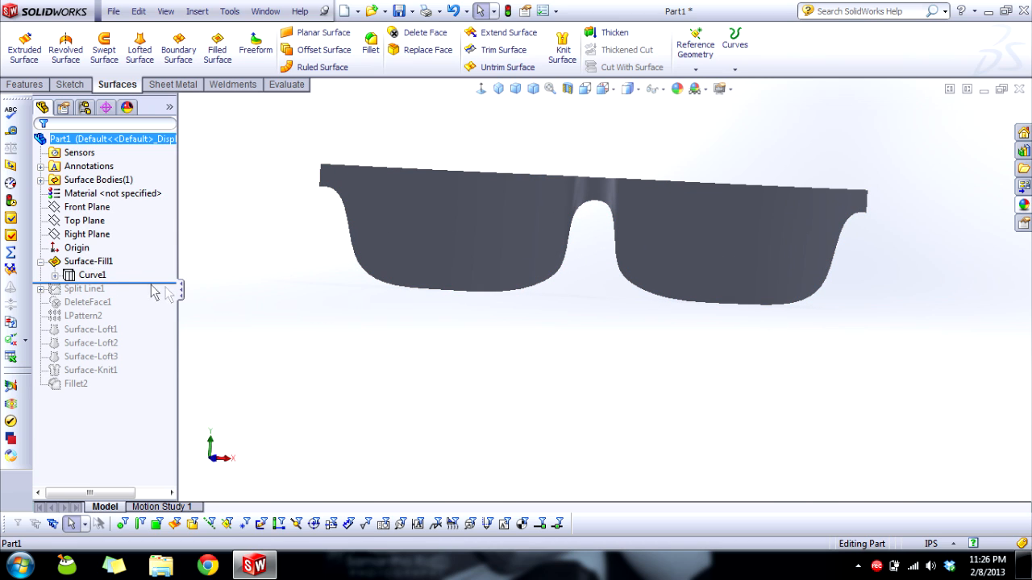
mouse_move(152, 293)
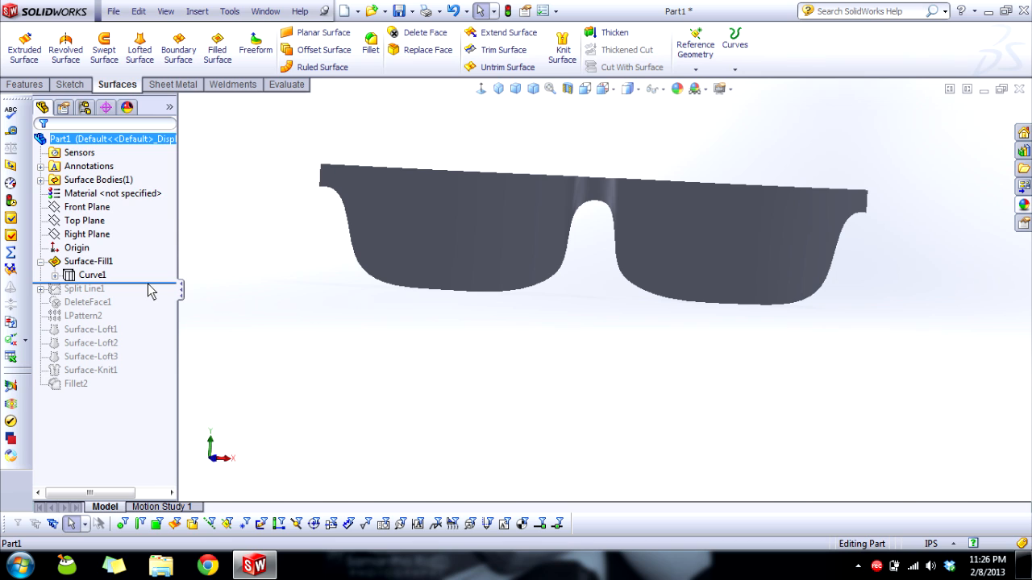
Step: Roll in Split Line1 with its Sketch3 outlines and check the split inner lens face from the Front view
click(84, 289)
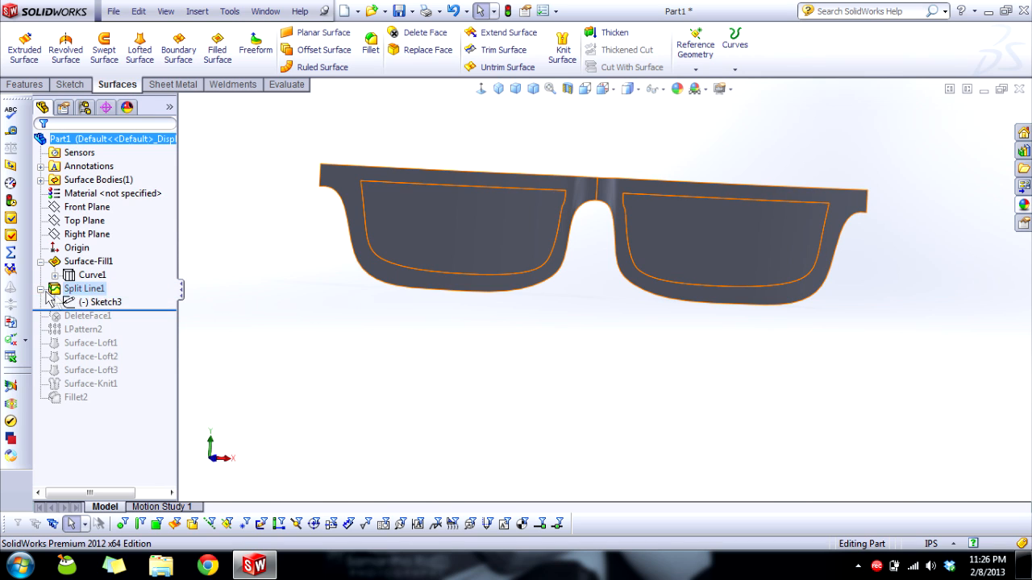
click(106, 301)
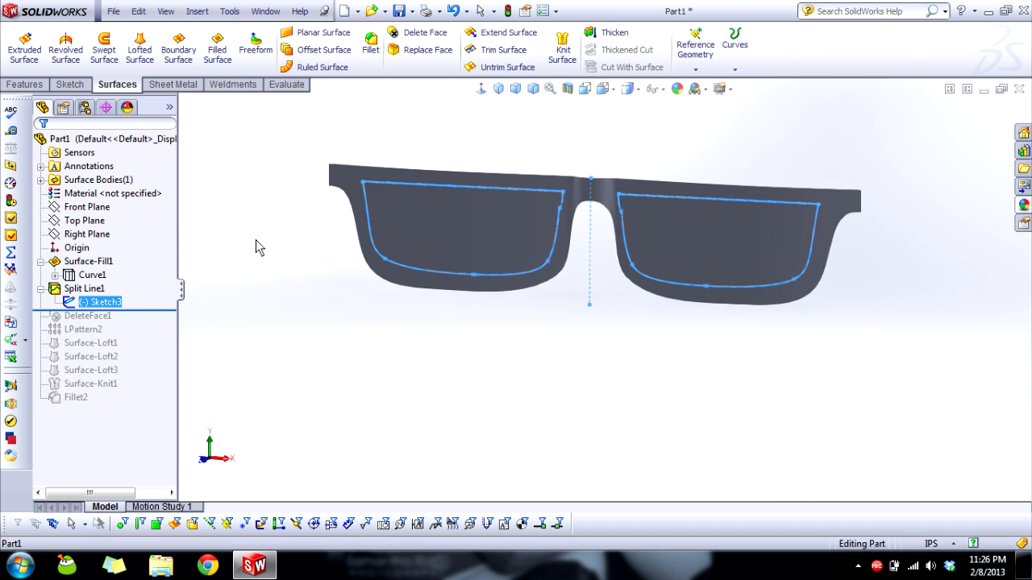
click(584, 89)
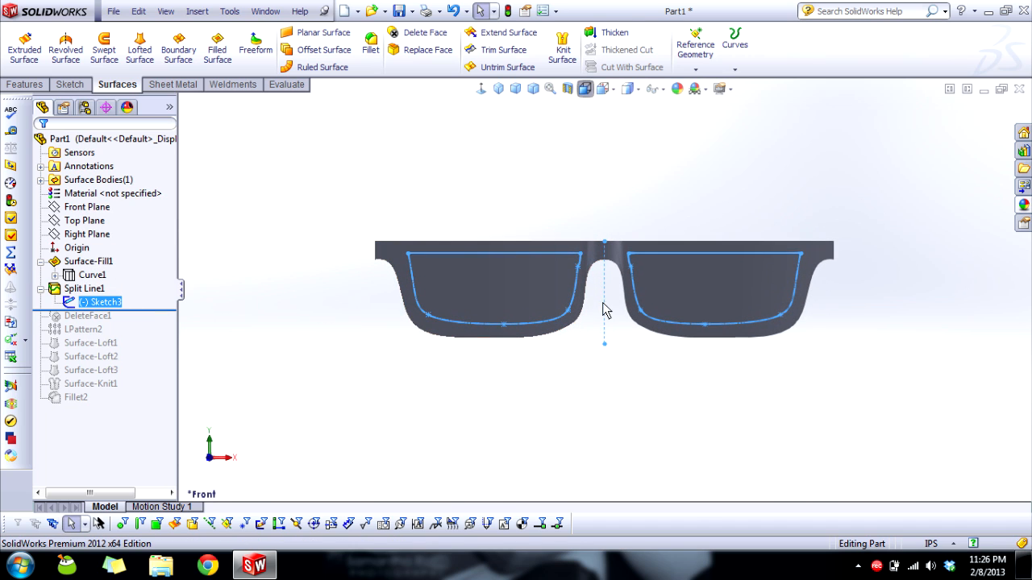
mouse_move(814, 266)
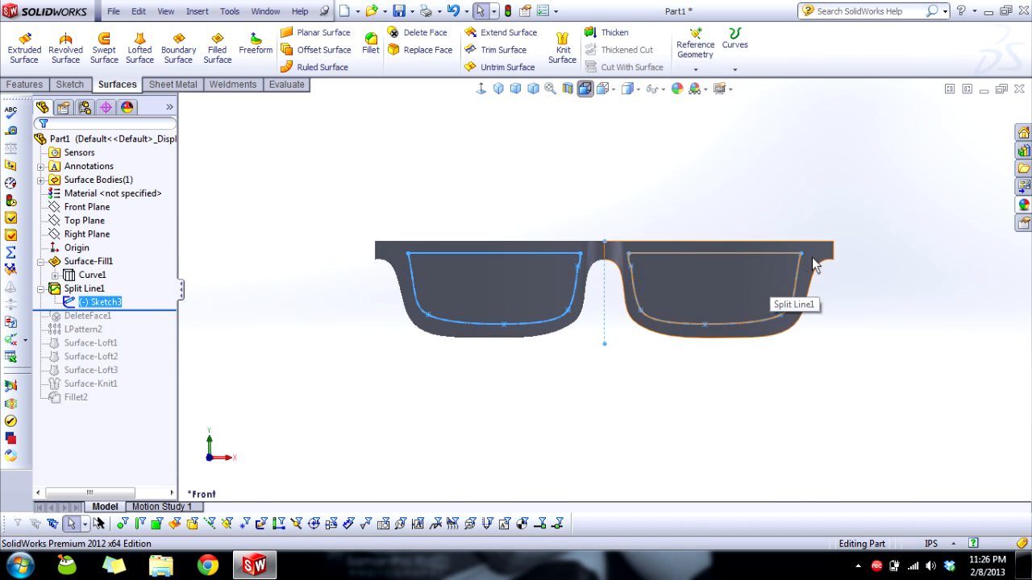
click(83, 288)
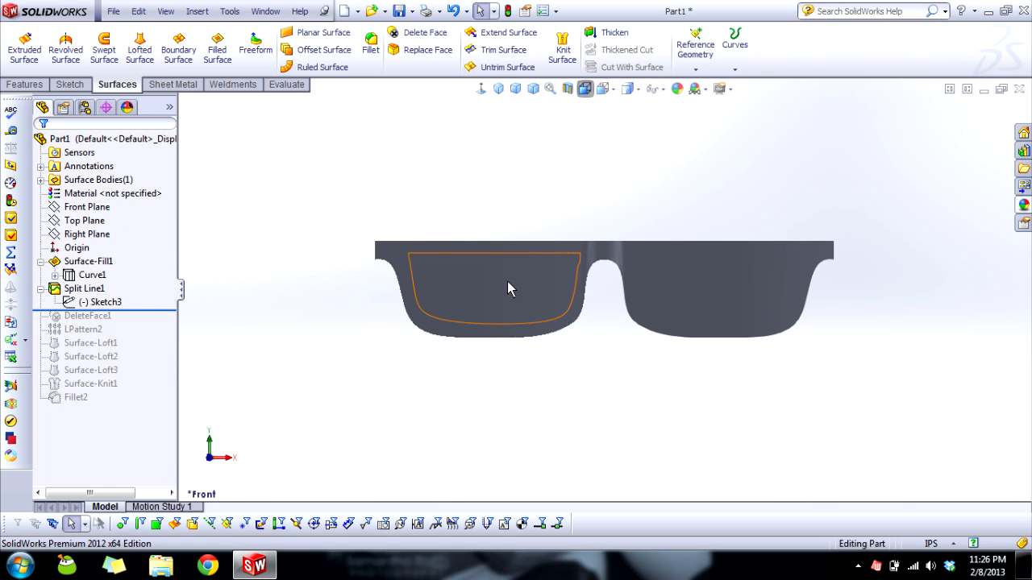
Step: Switch the display style to shaded with edges to show the split lens boundaries
click(628, 89)
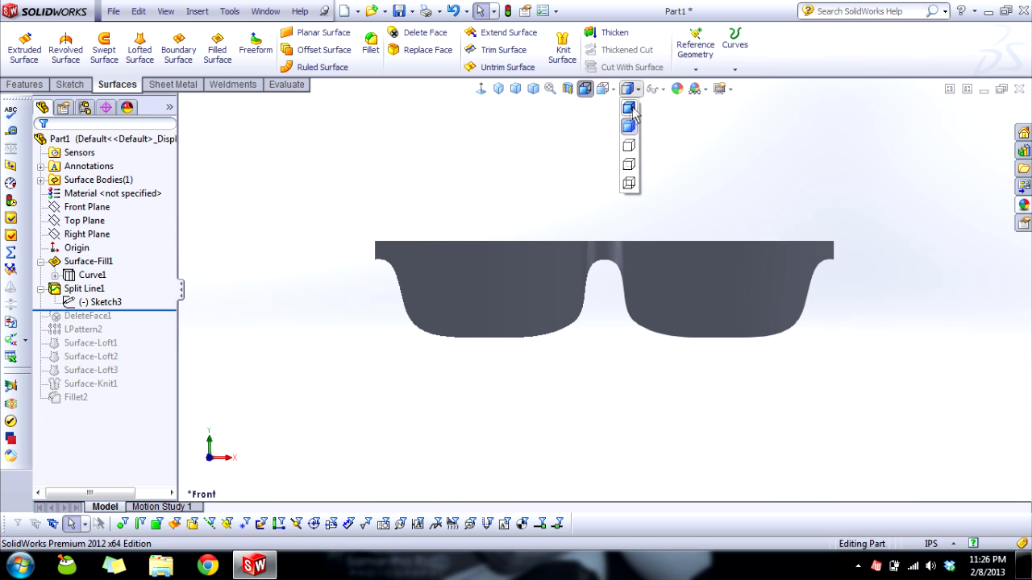
click(628, 106)
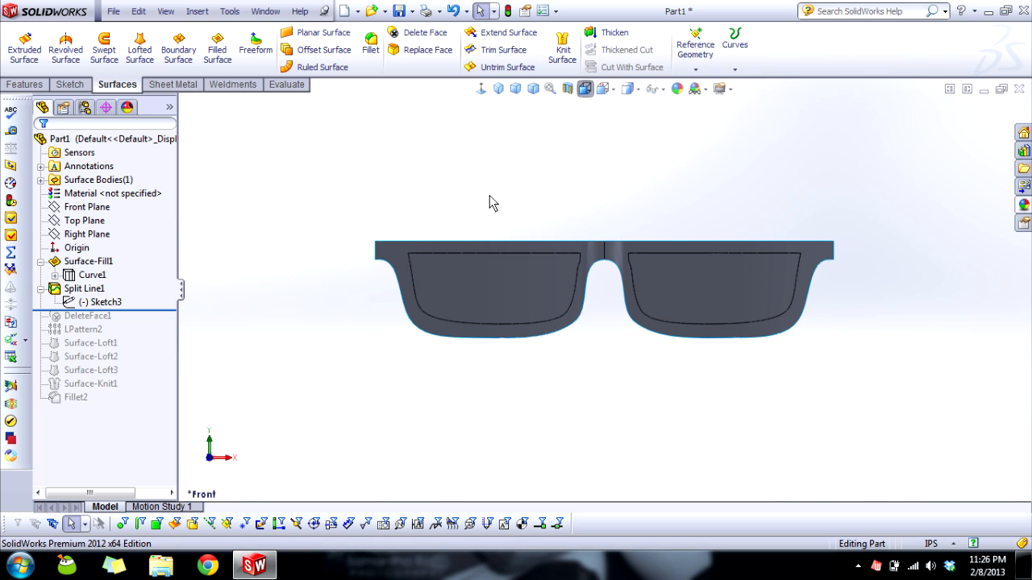
click(474, 290)
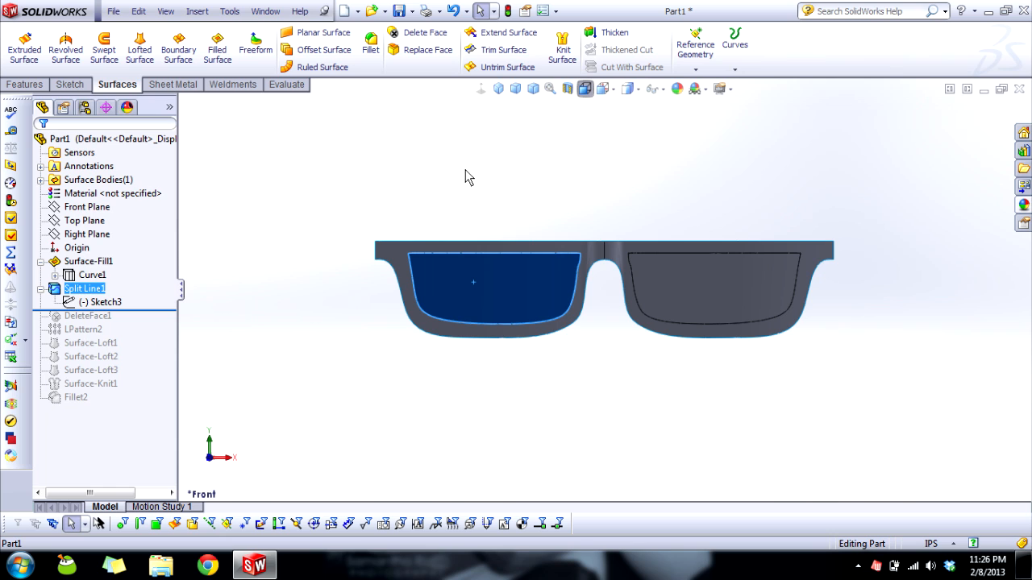
mouse_move(729, 301)
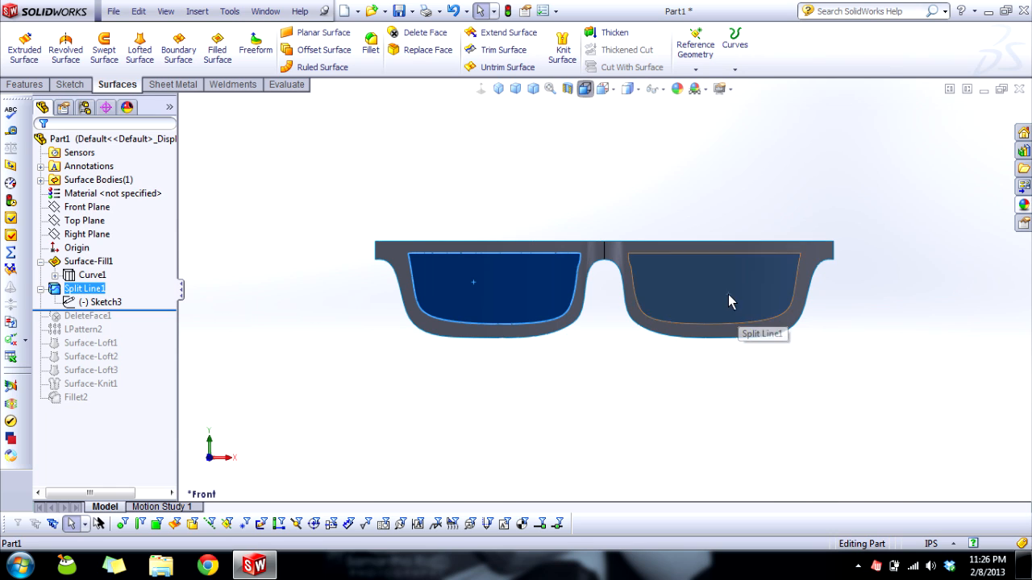
right_click(729, 302)
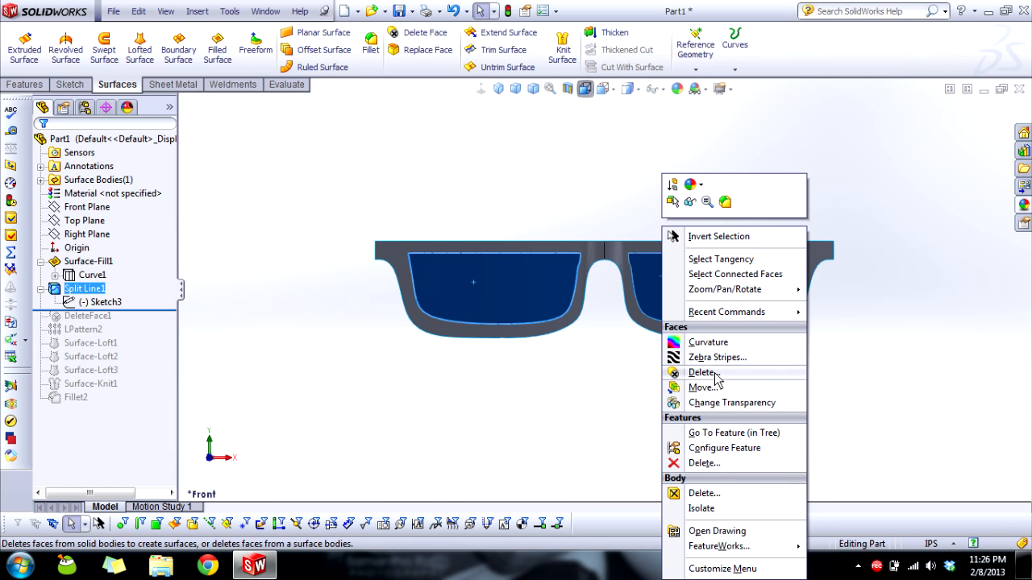
mouse_move(713, 482)
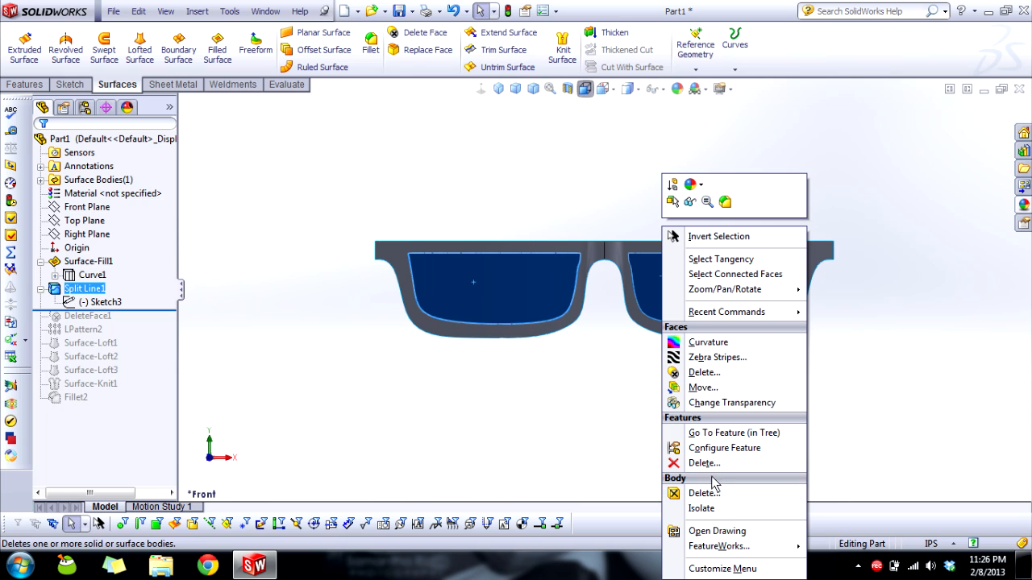
mouse_move(702, 370)
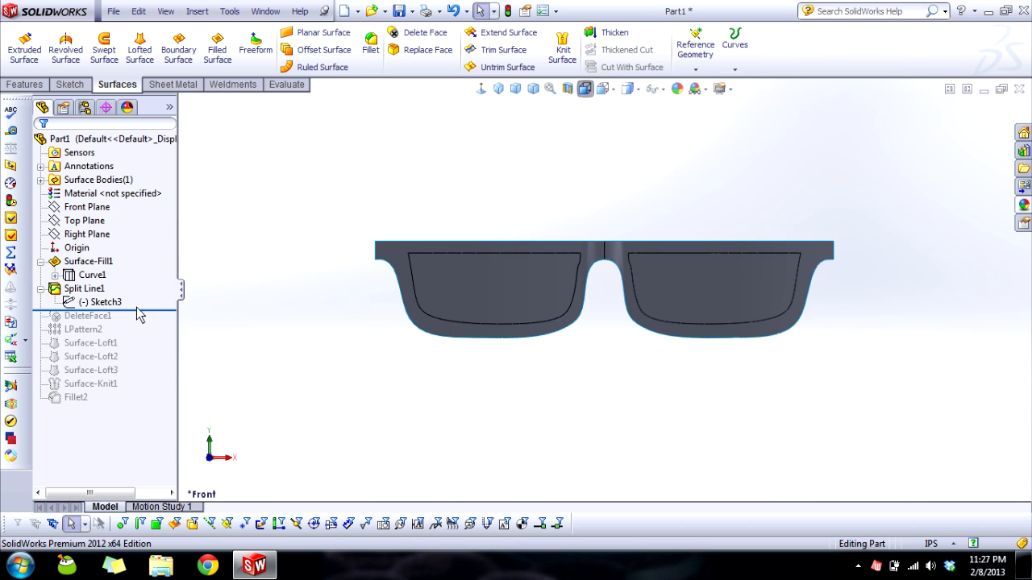
Step: Roll the model forward through DeleteFace1, leaving only the open rim surface
click(87, 315)
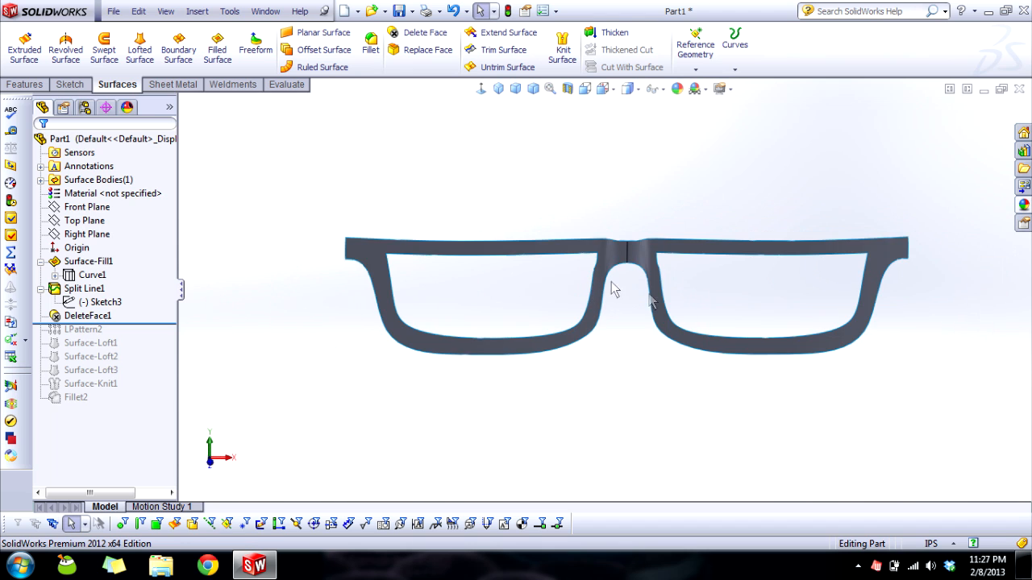
mouse_move(406, 234)
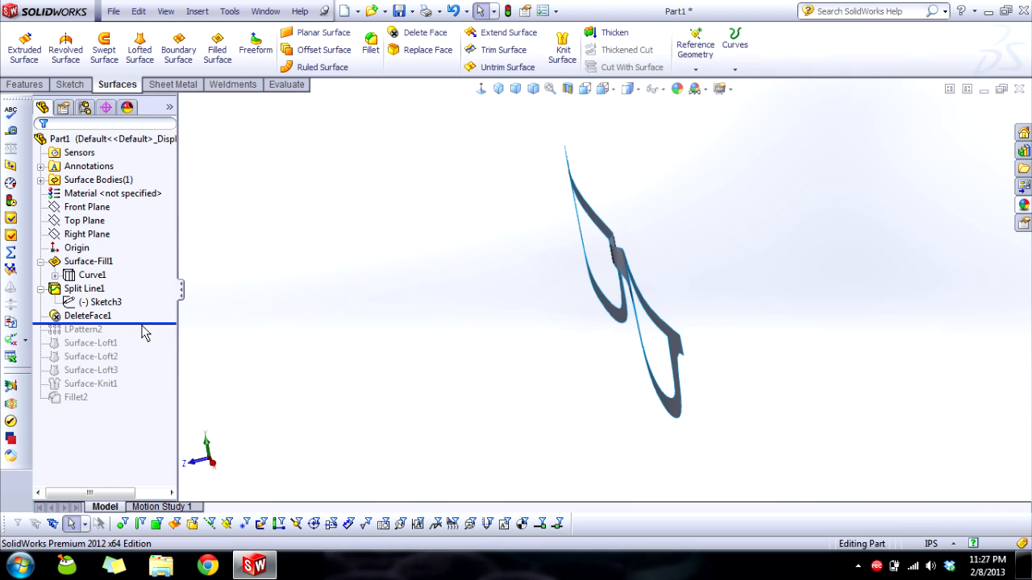
mouse_move(151, 330)
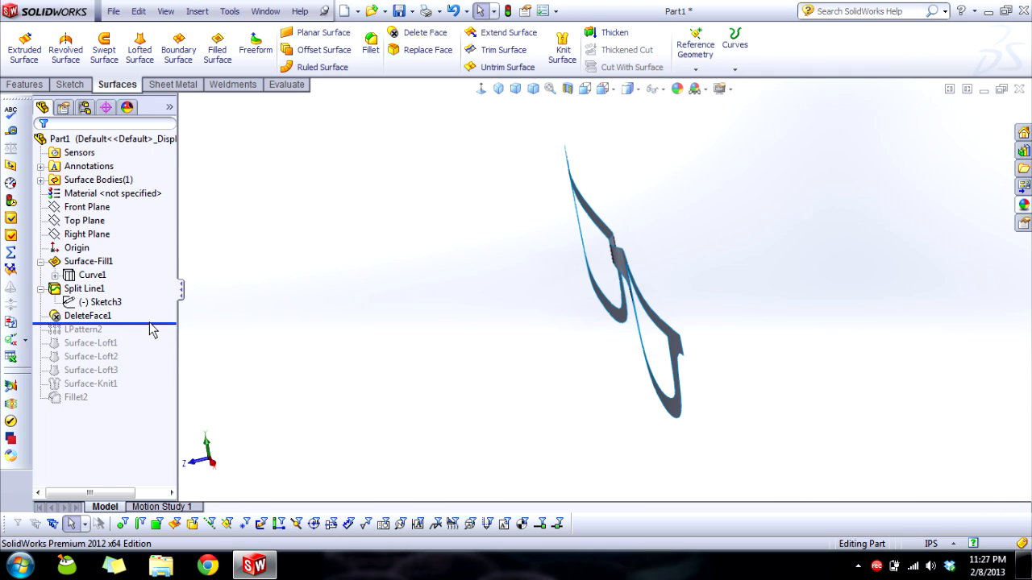
Step: Roll in LPattern2 and review its settings: Line1@Sketch2 direction, 0.20in spacing, 2 instances
click(84, 329)
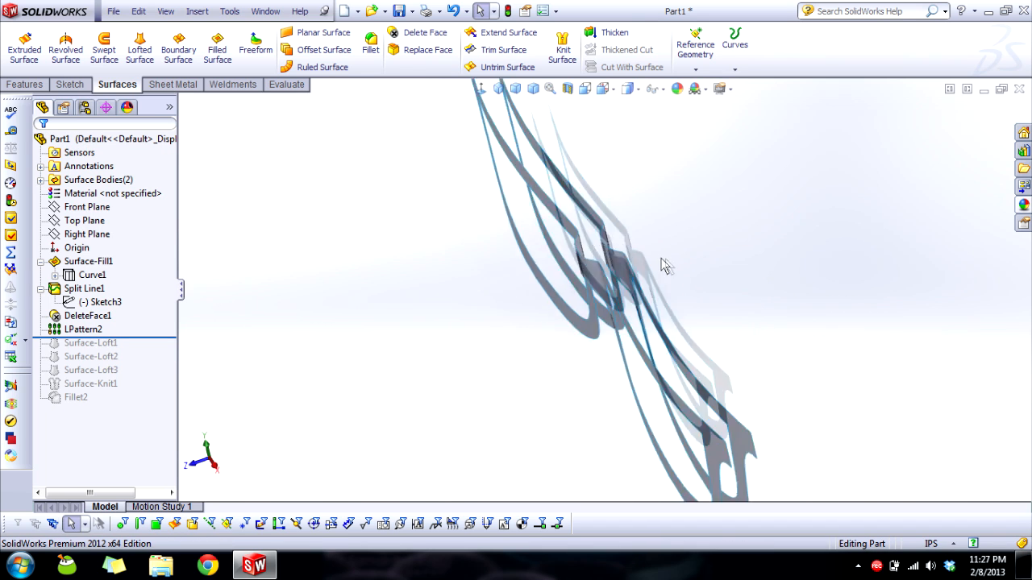
click(84, 329)
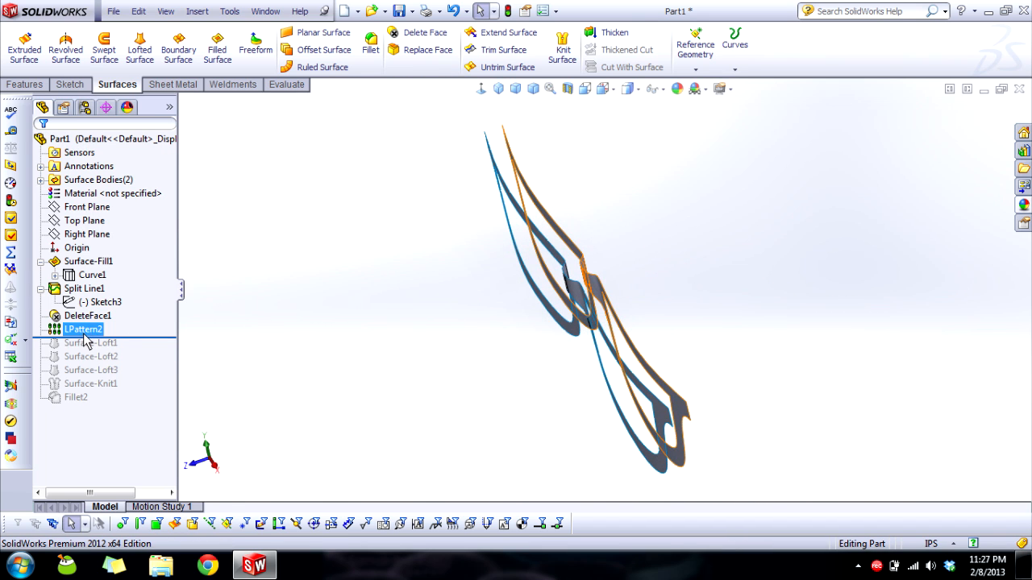
click(87, 315)
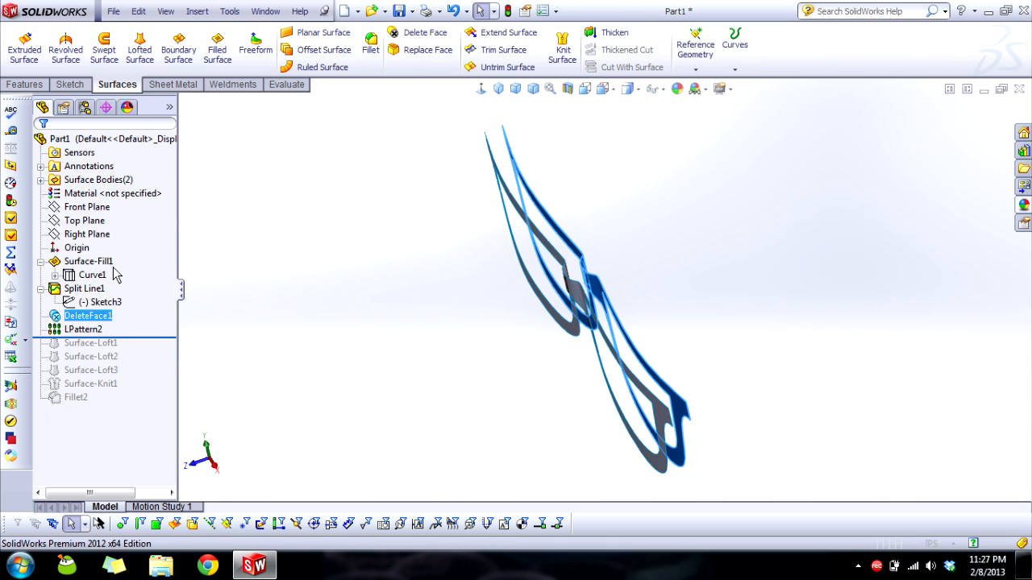
double_click(84, 329)
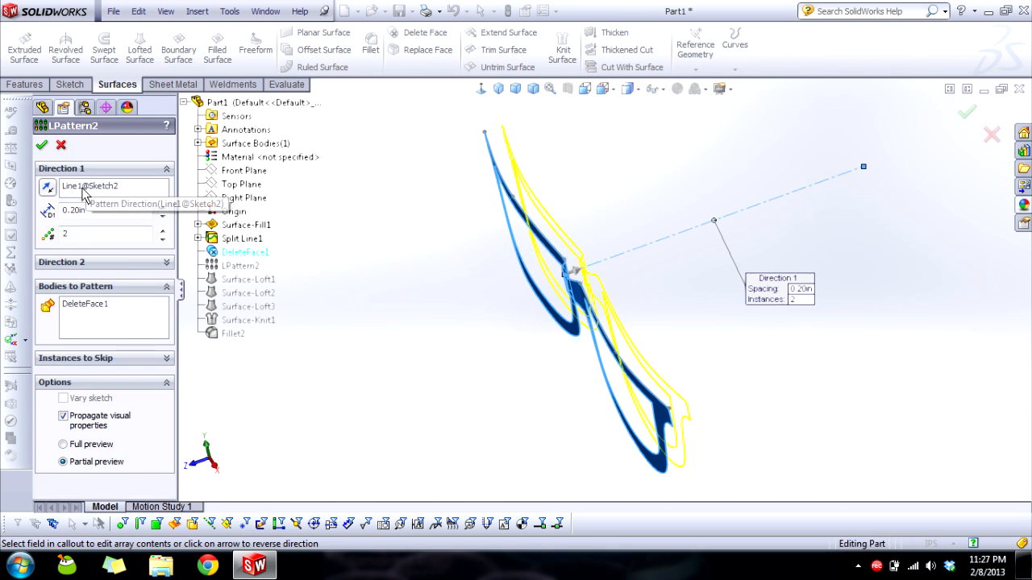
mouse_move(96, 200)
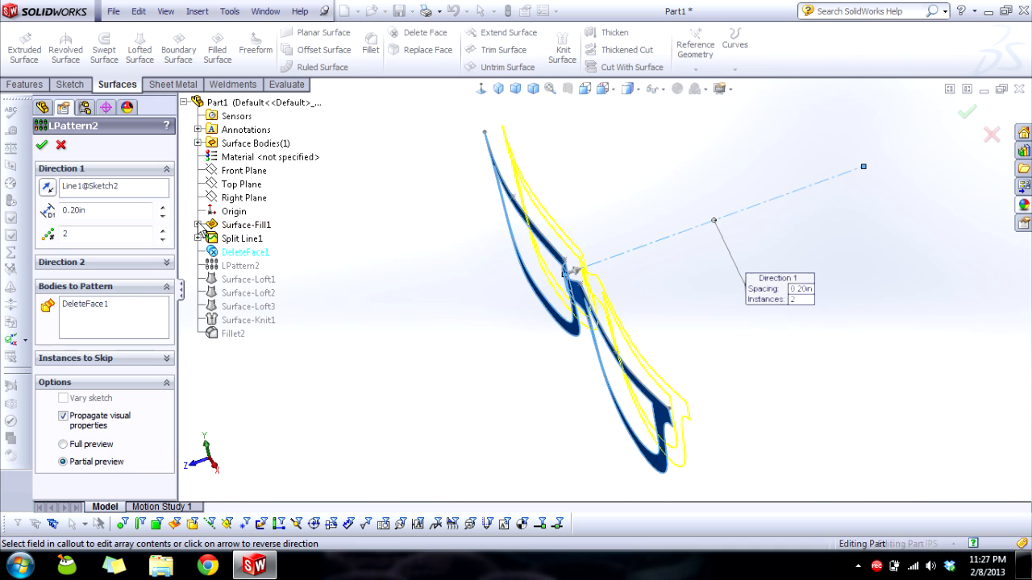
click(200, 226)
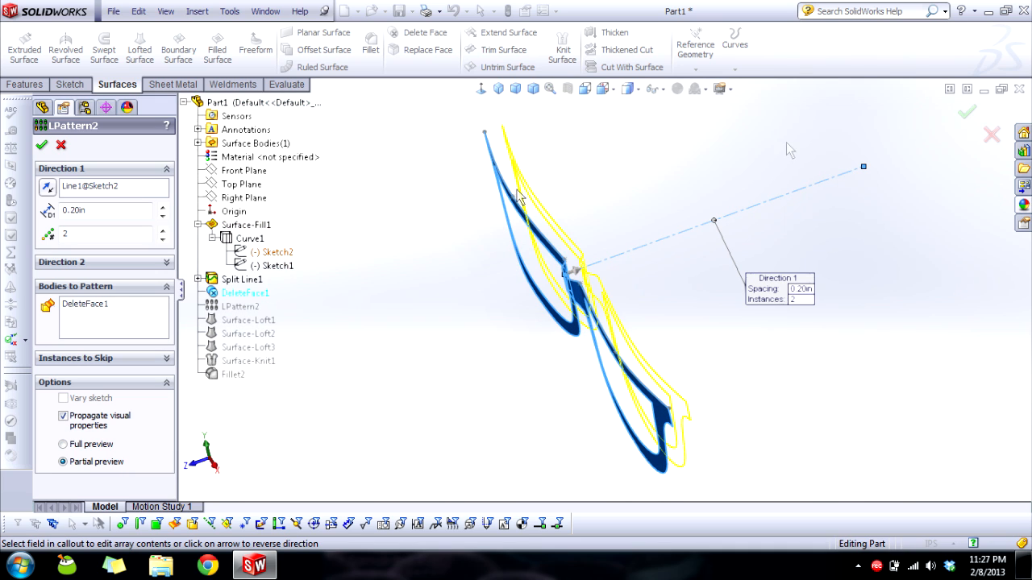
mouse_move(597, 277)
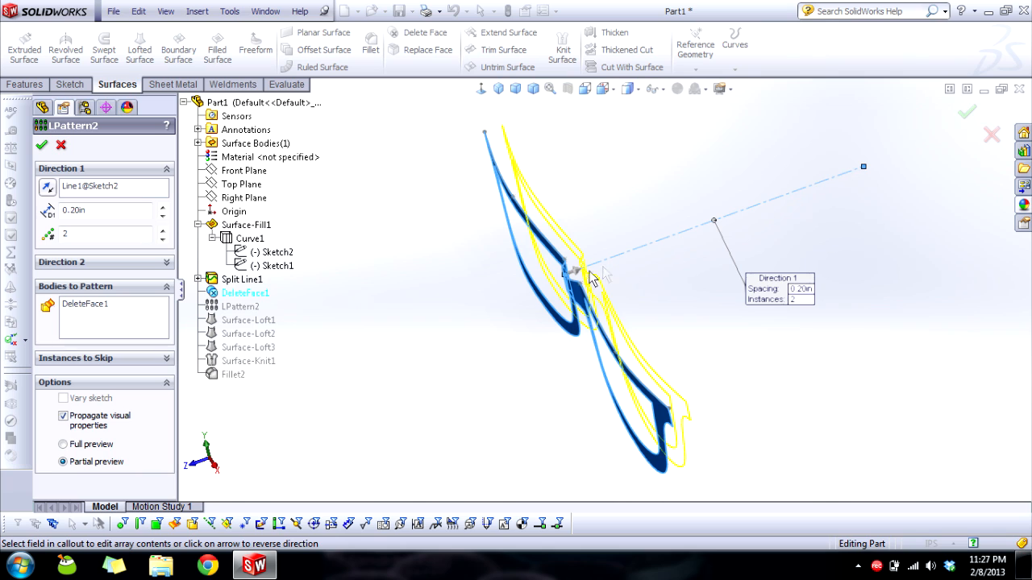
mouse_move(581, 271)
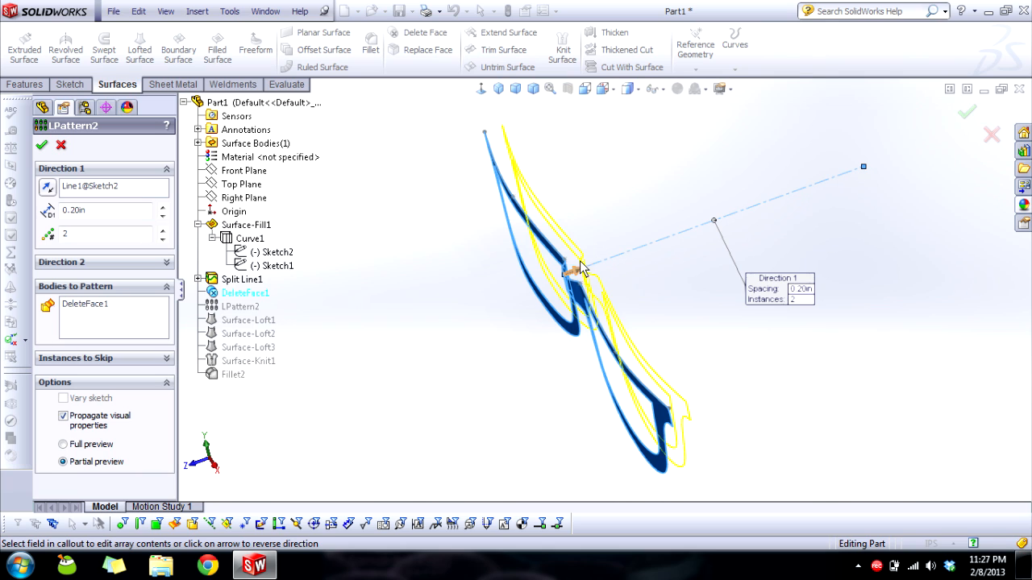
mouse_move(600, 277)
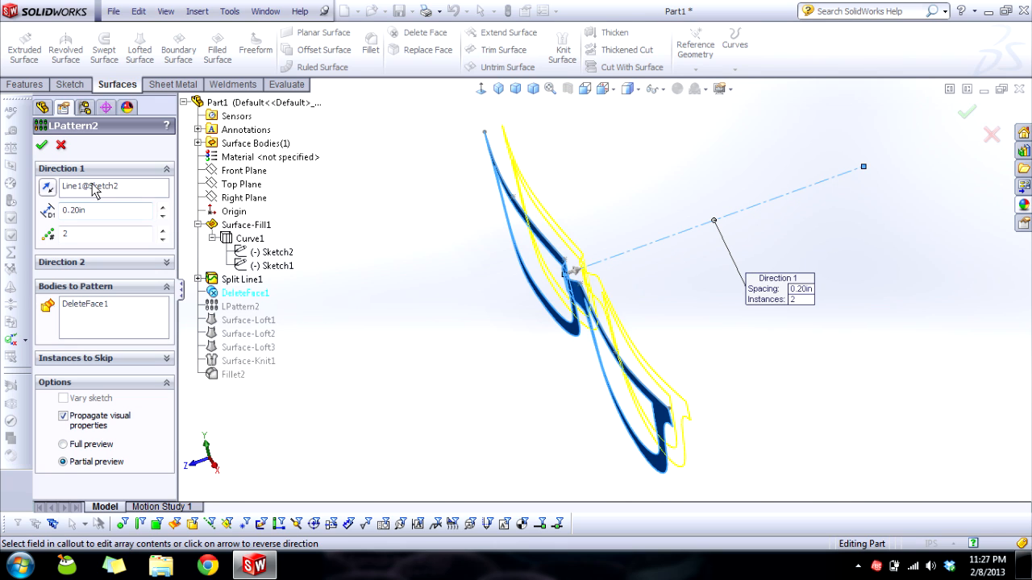
click(219, 238)
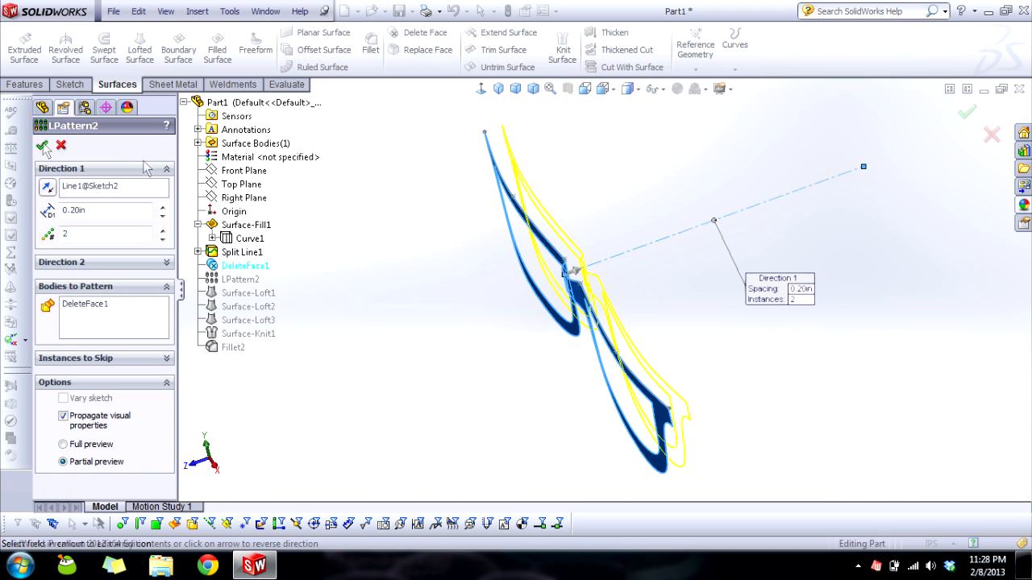
Step: Dismiss LPattern2 and turn the model to see the lofted side surfaces joining the two frame copies
click(42, 145)
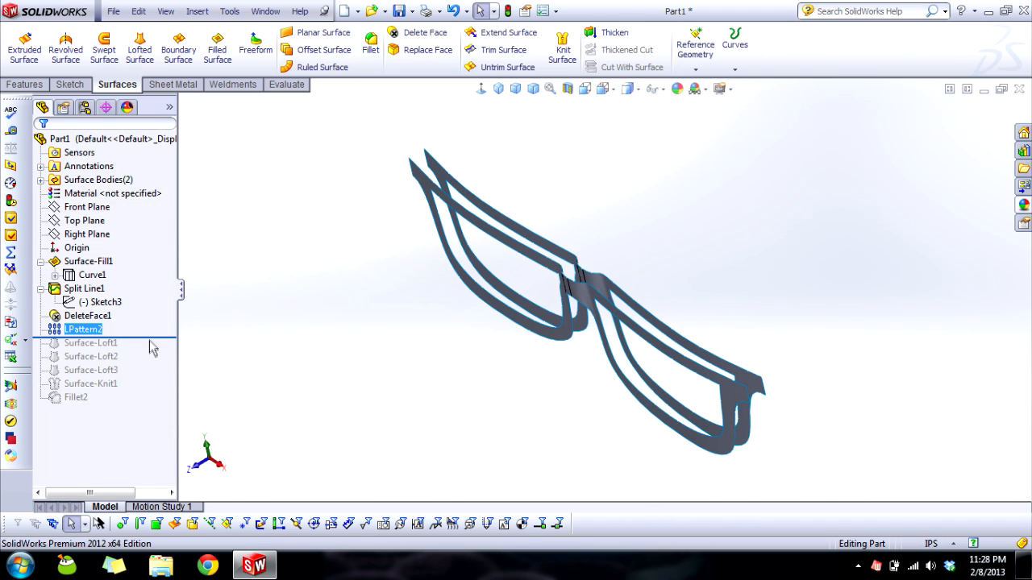
mouse_move(165, 346)
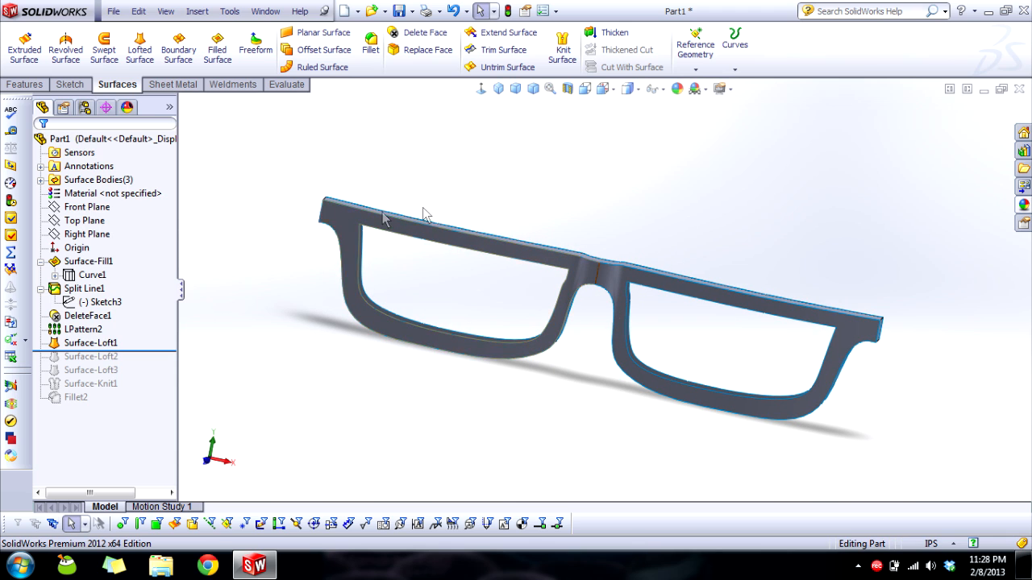
drag(427, 217, 416, 255)
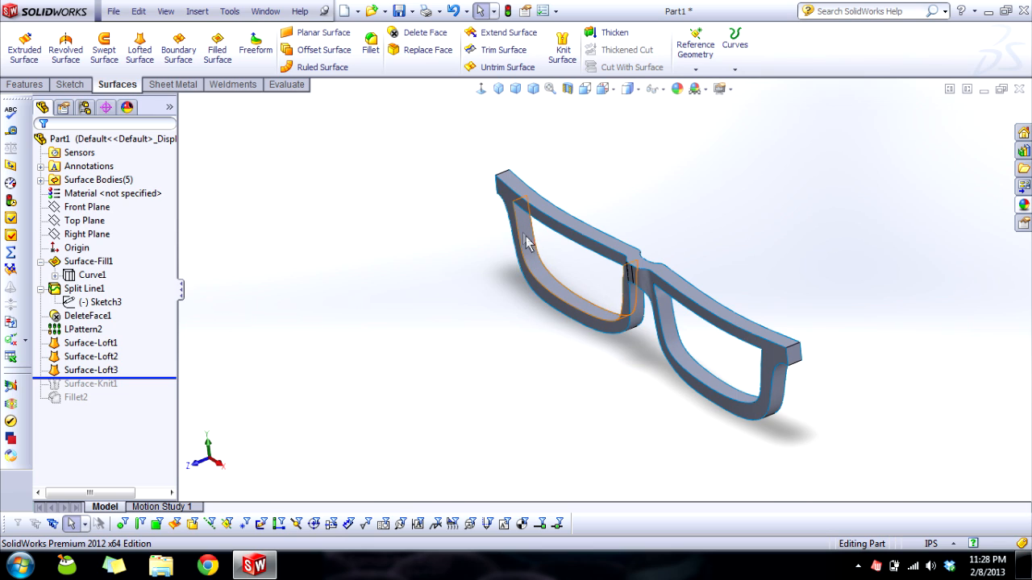
mouse_move(148, 394)
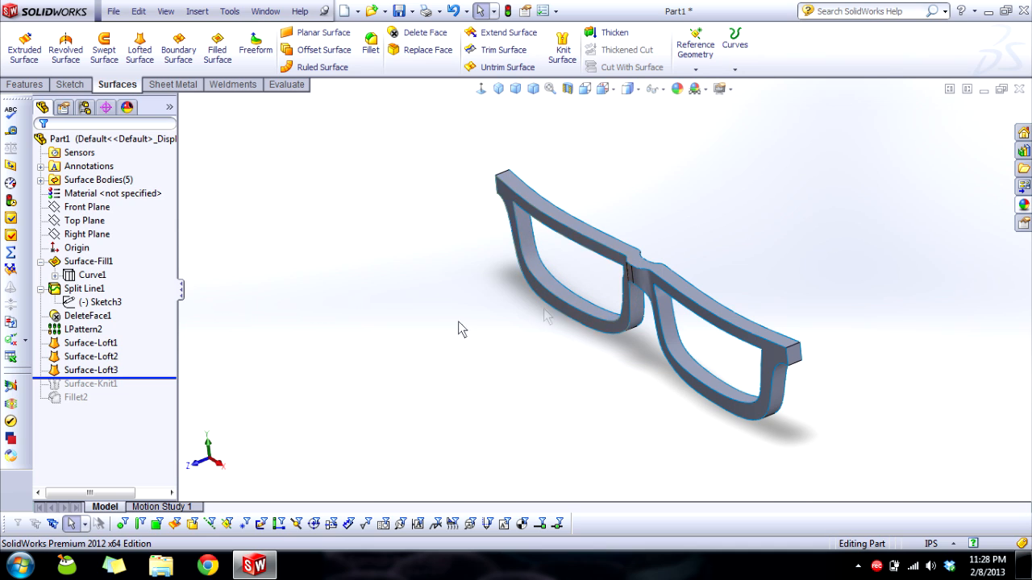
mouse_move(148, 387)
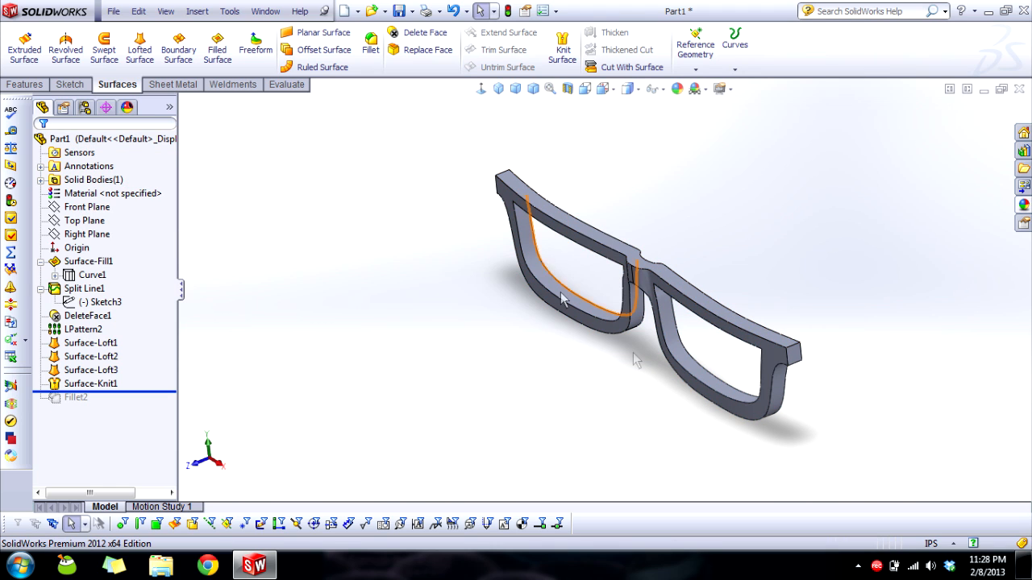
Step: Confirm Surface-Knit1 forms a solid, roll in Fillet2 and rotate the rounded frame to the front
click(90, 383)
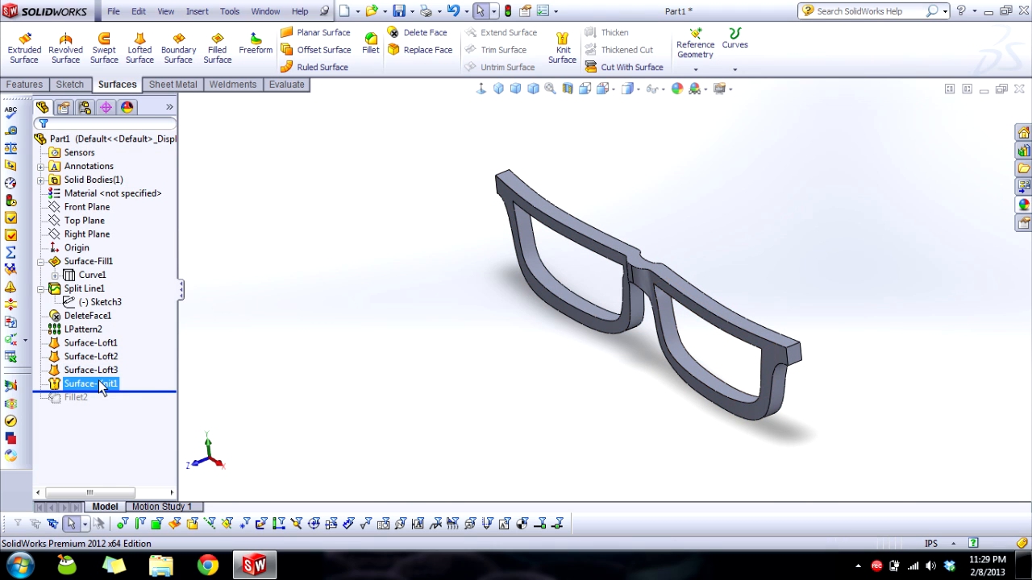
right_click(90, 384)
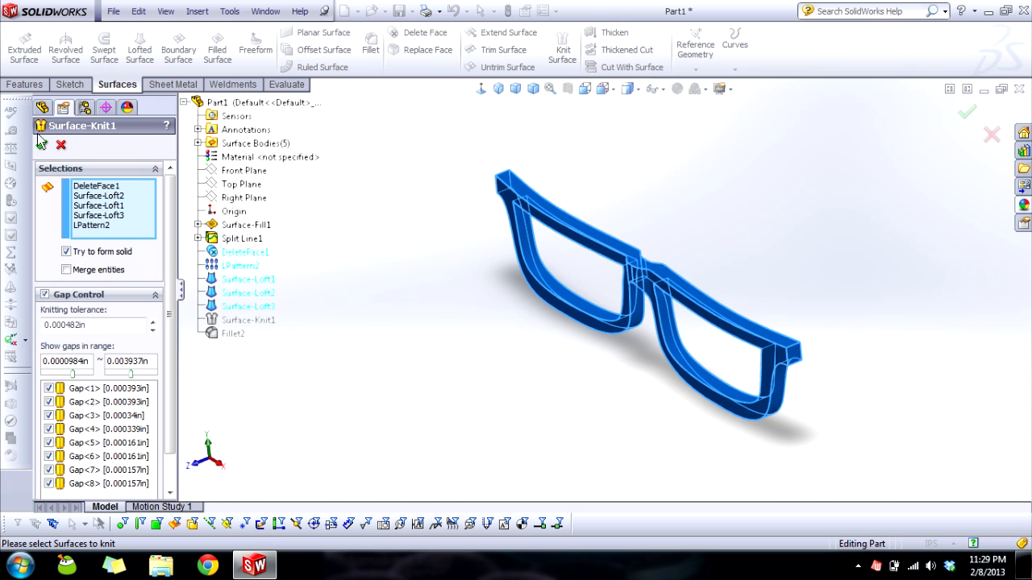
click(42, 145)
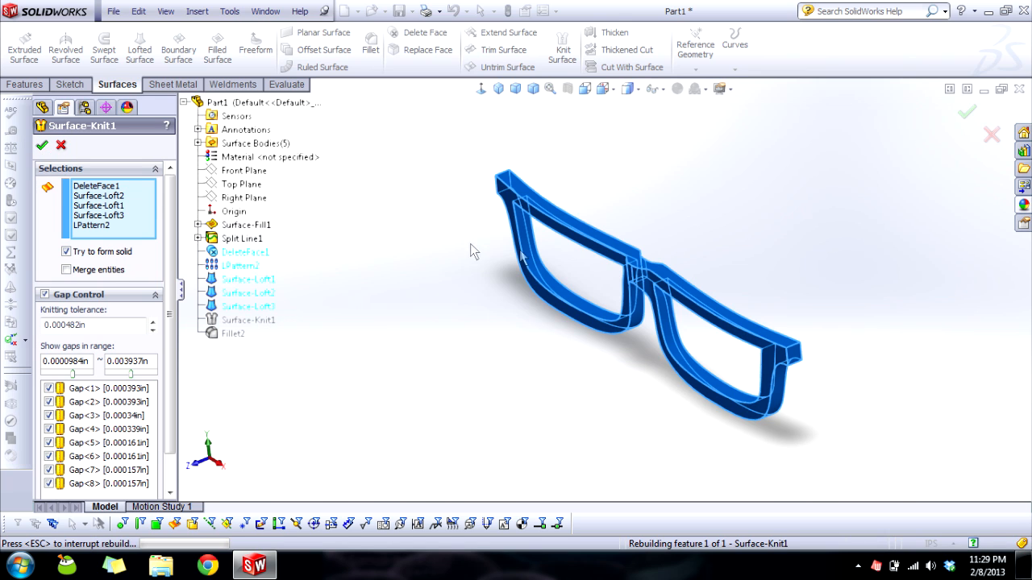
click(42, 145)
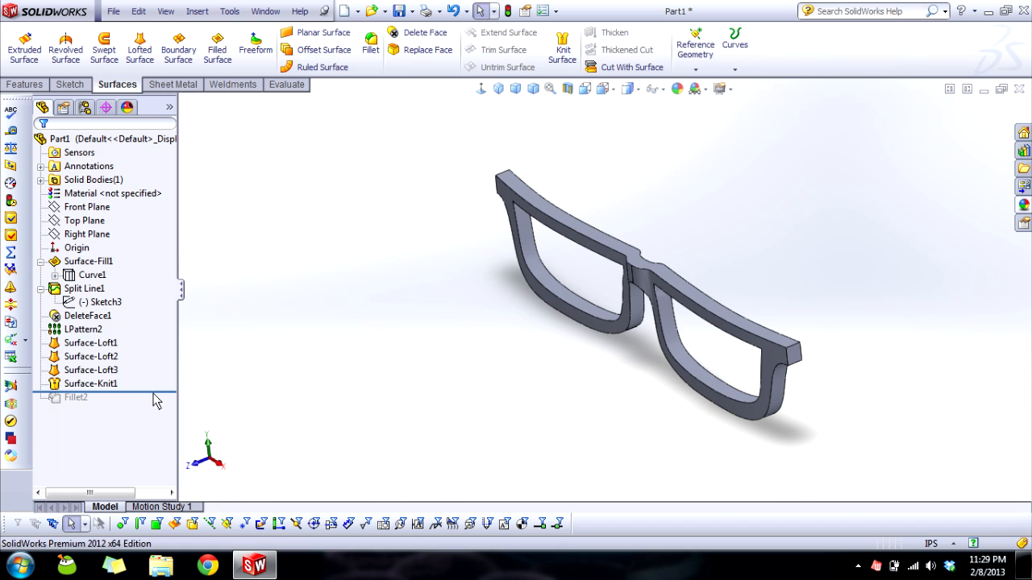
click(112, 139)
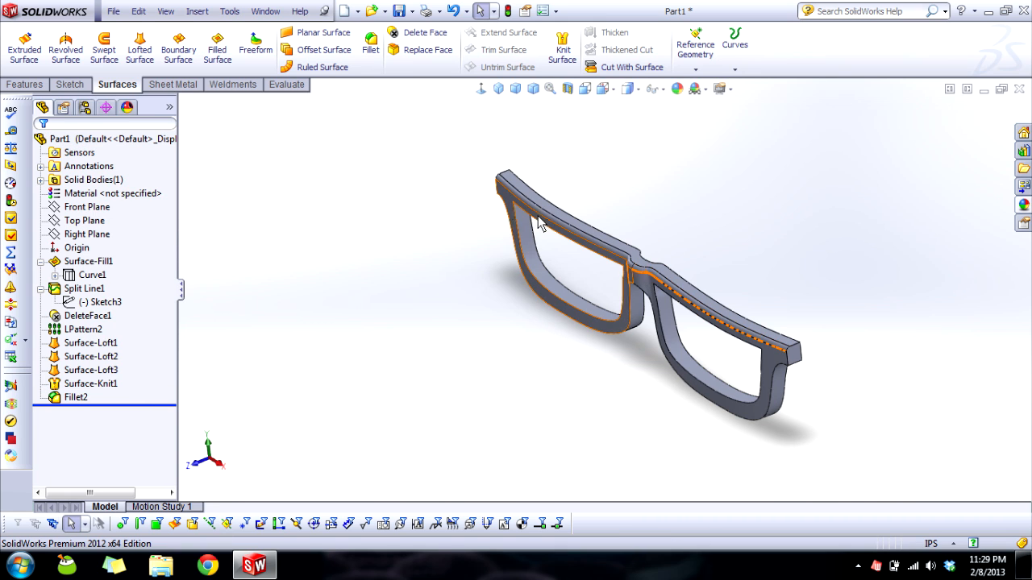
drag(540, 225, 677, 336)
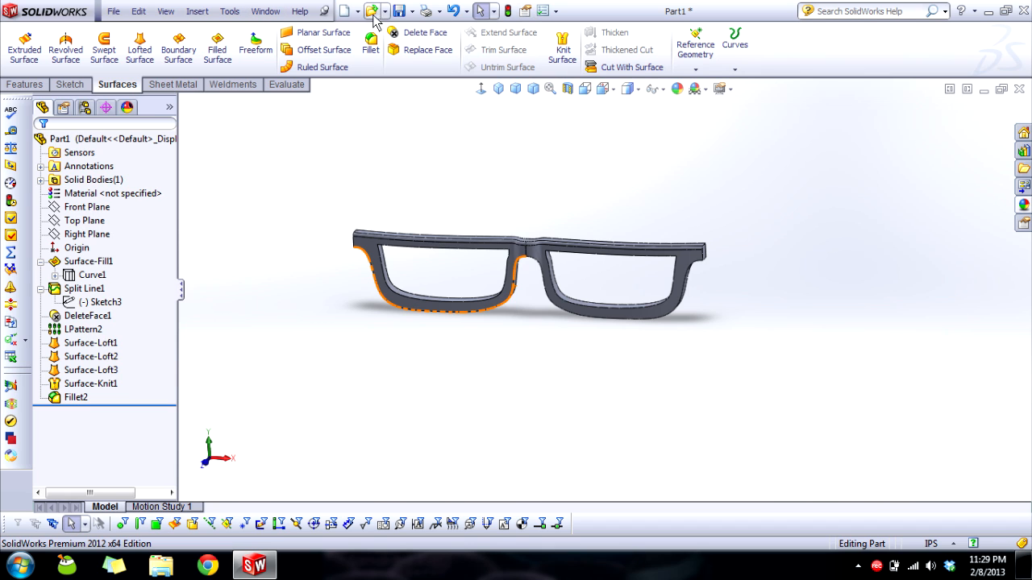
Step: Browse for the Glasses part file via File > Open, entering its folder
click(374, 10)
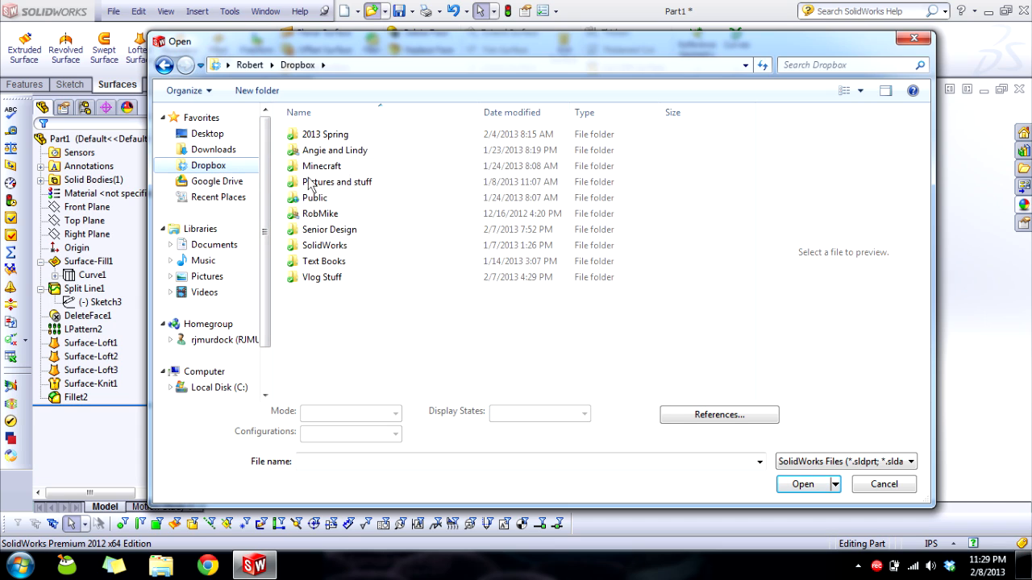
double_click(324, 245)
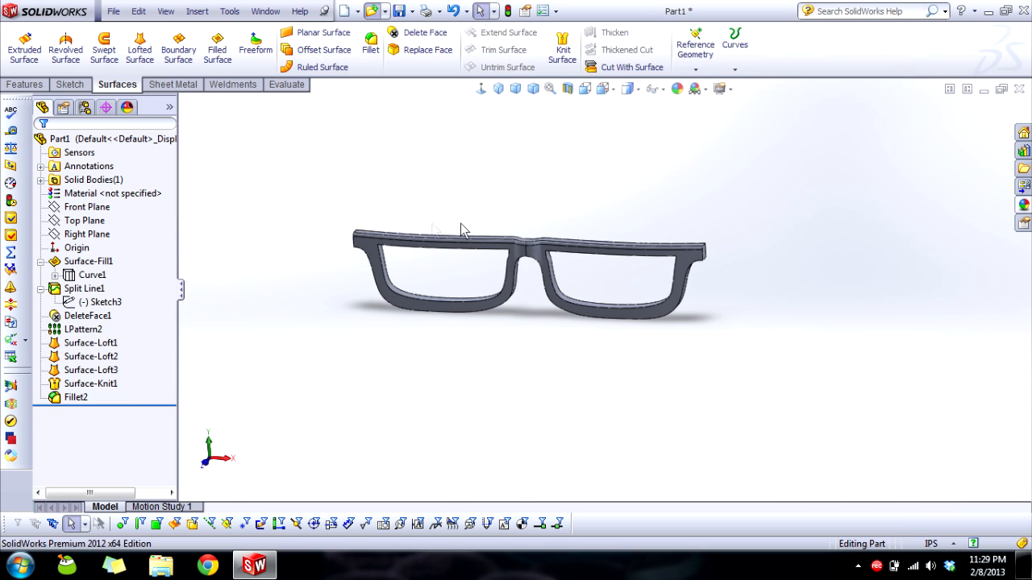
mouse_move(292, 257)
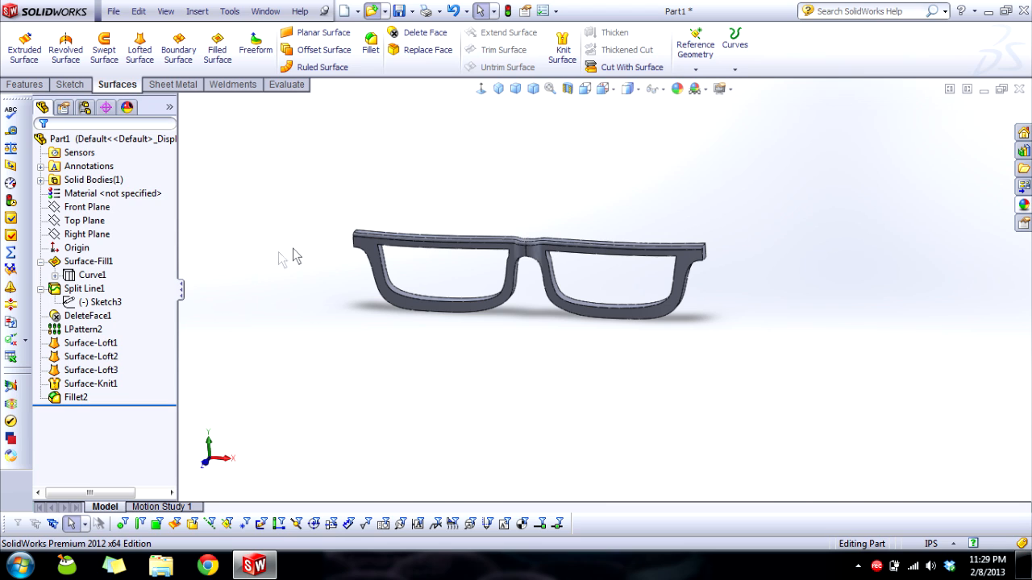
mouse_move(406, 197)
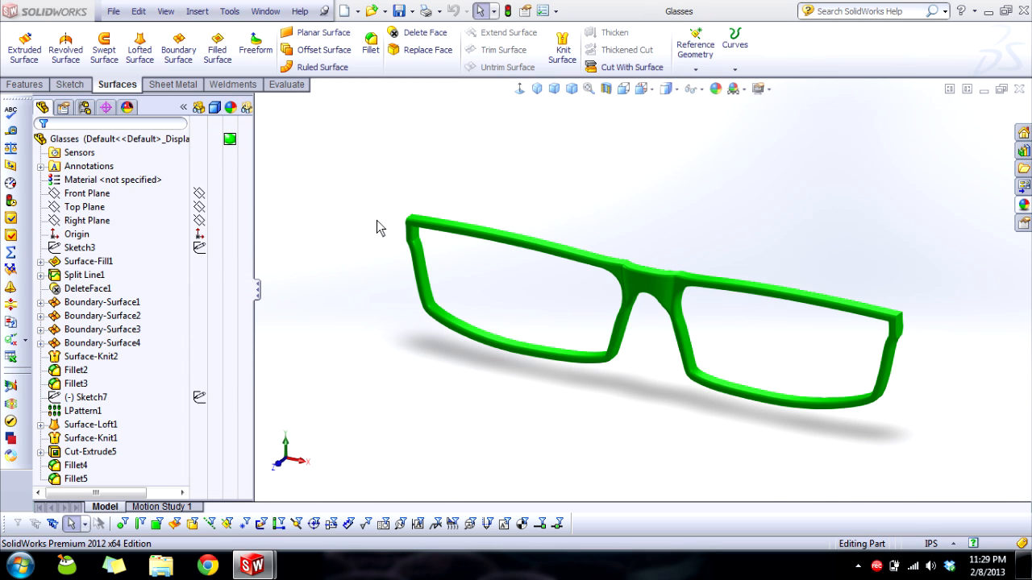
click(87, 287)
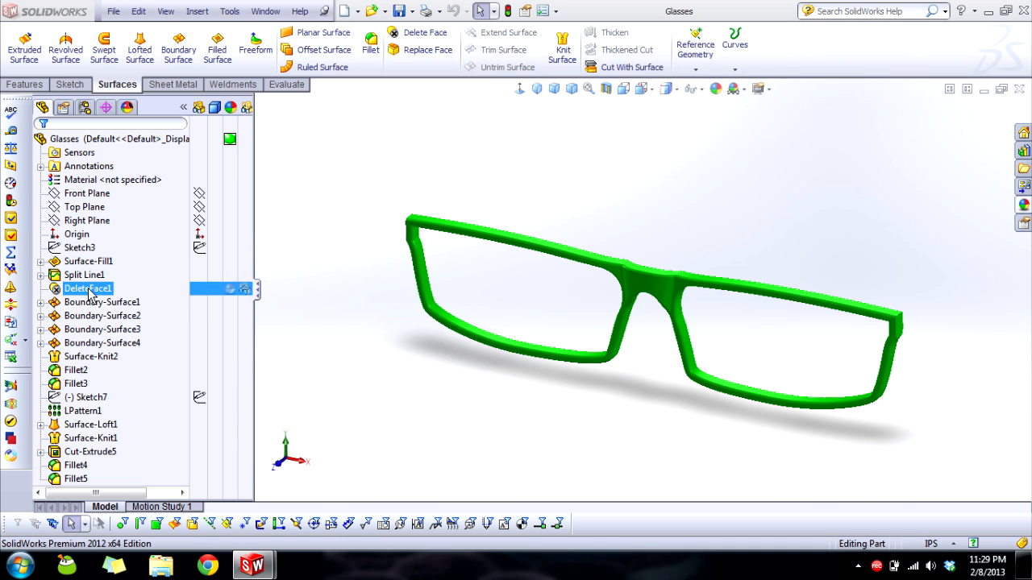
click(90, 356)
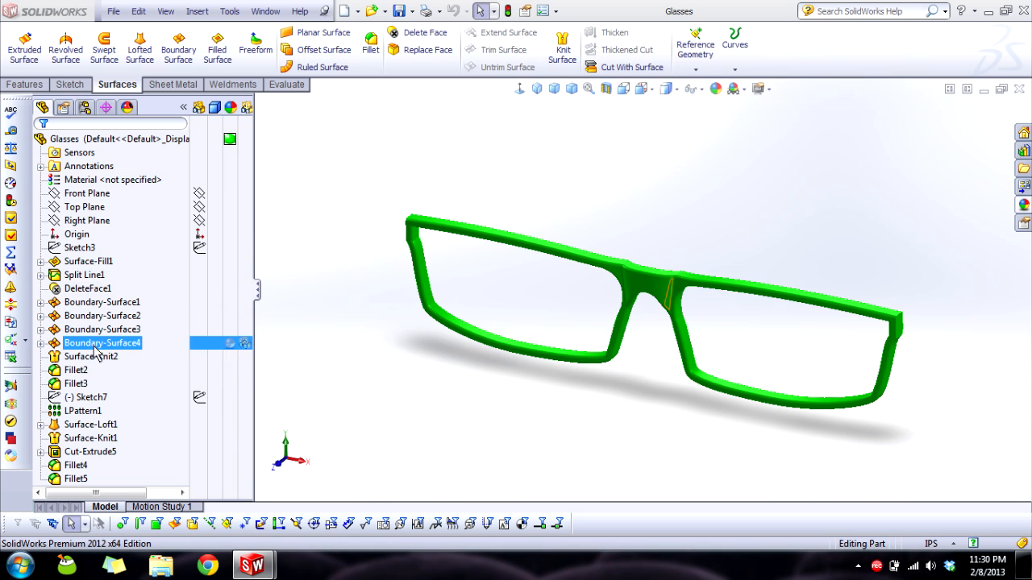
click(103, 303)
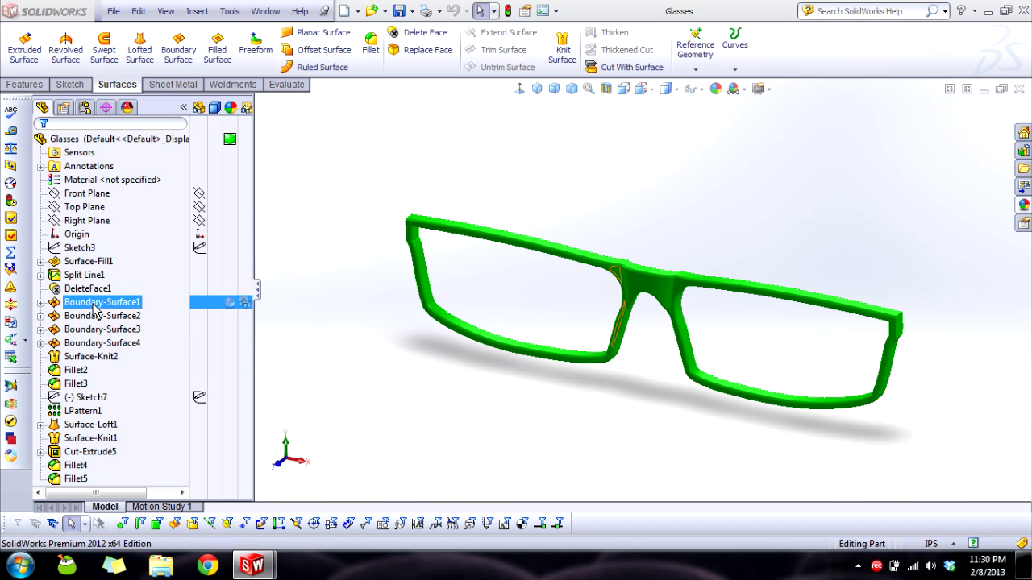
click(87, 289)
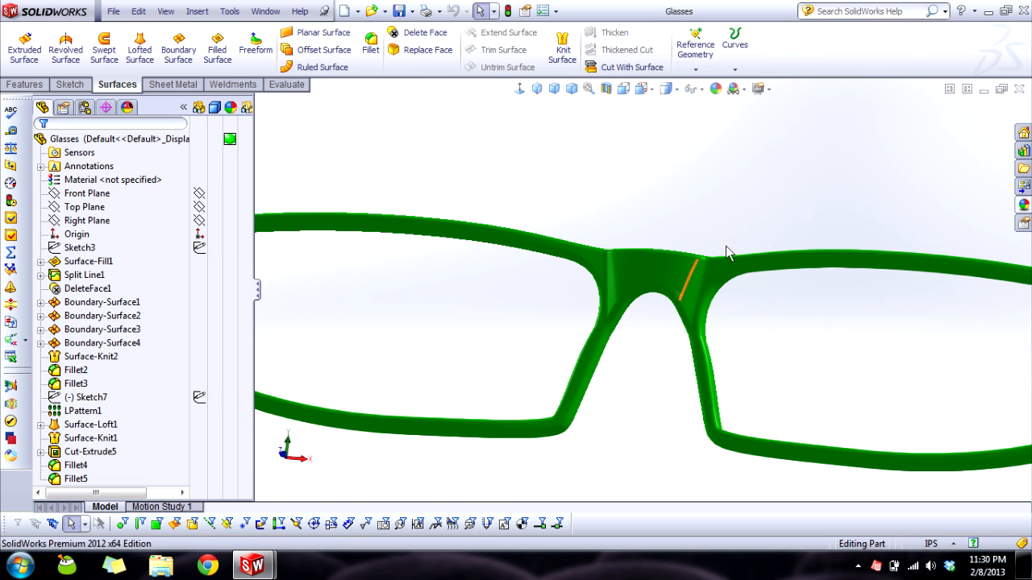
mouse_move(620, 298)
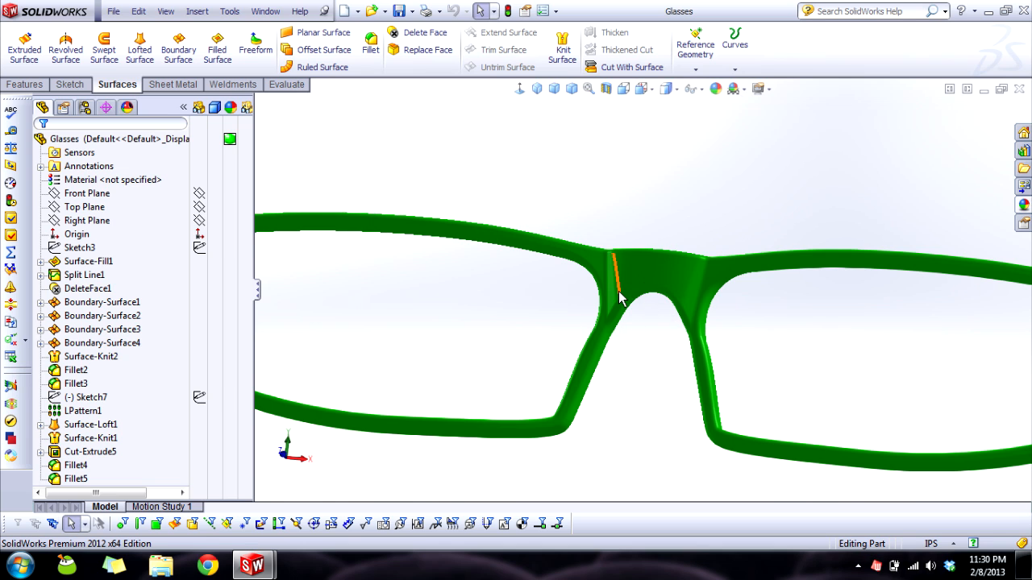
click(103, 314)
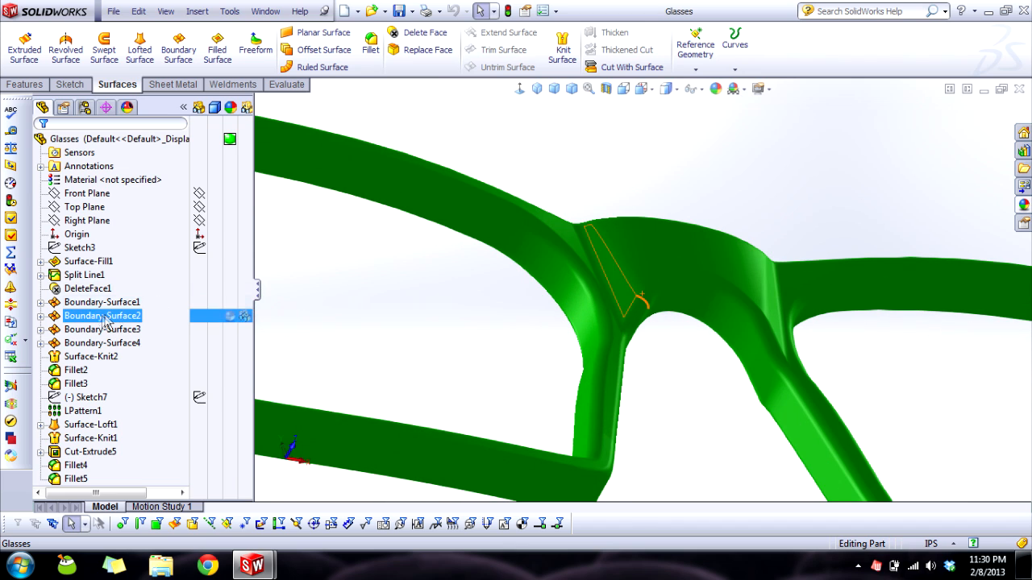
click(40, 303)
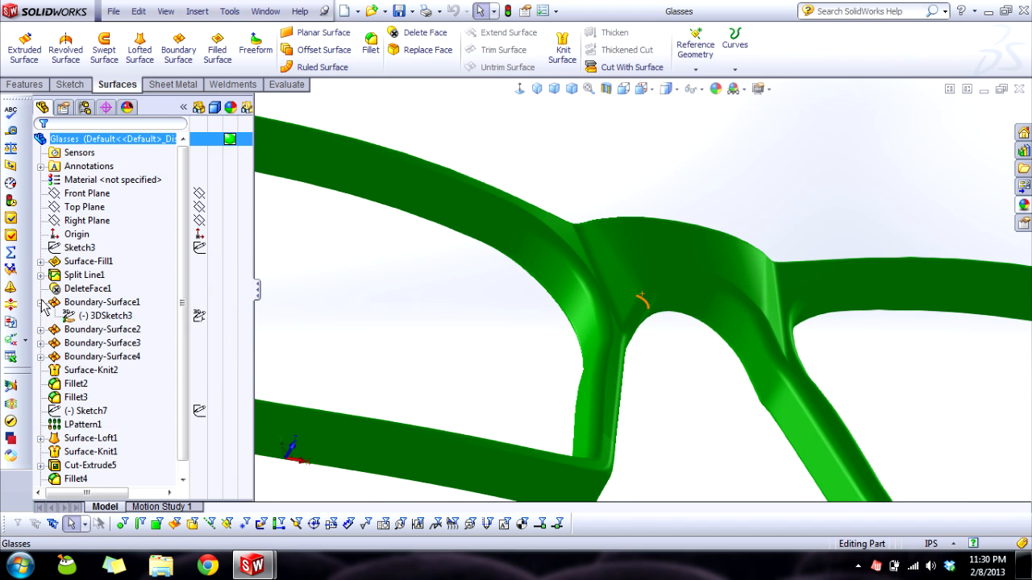
click(105, 315)
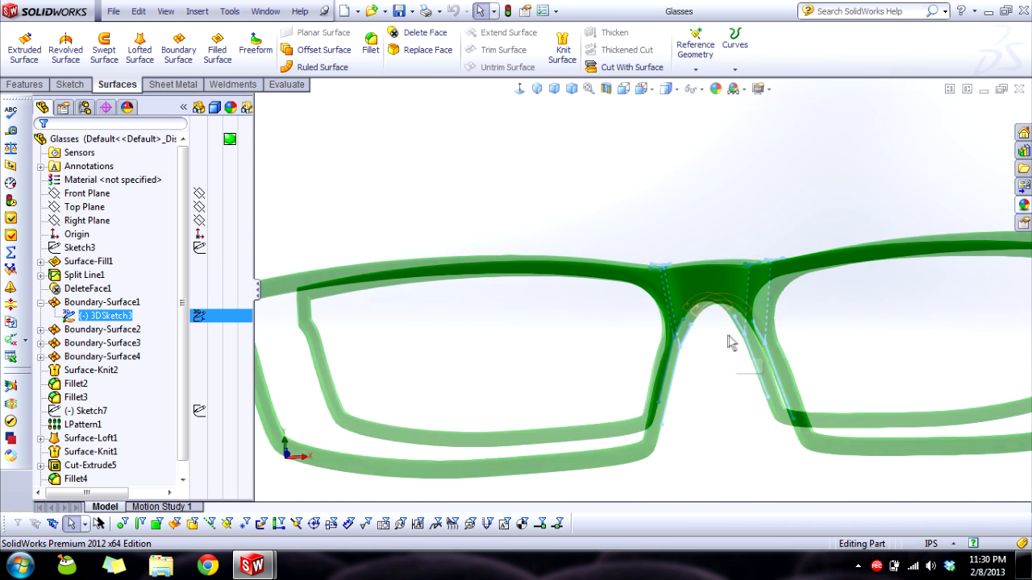
click(97, 329)
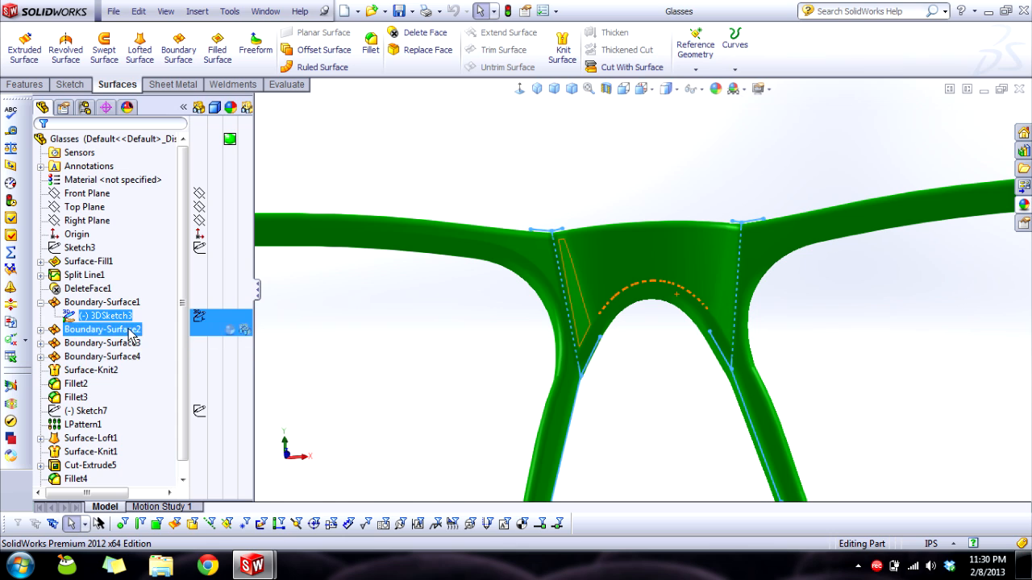
click(101, 302)
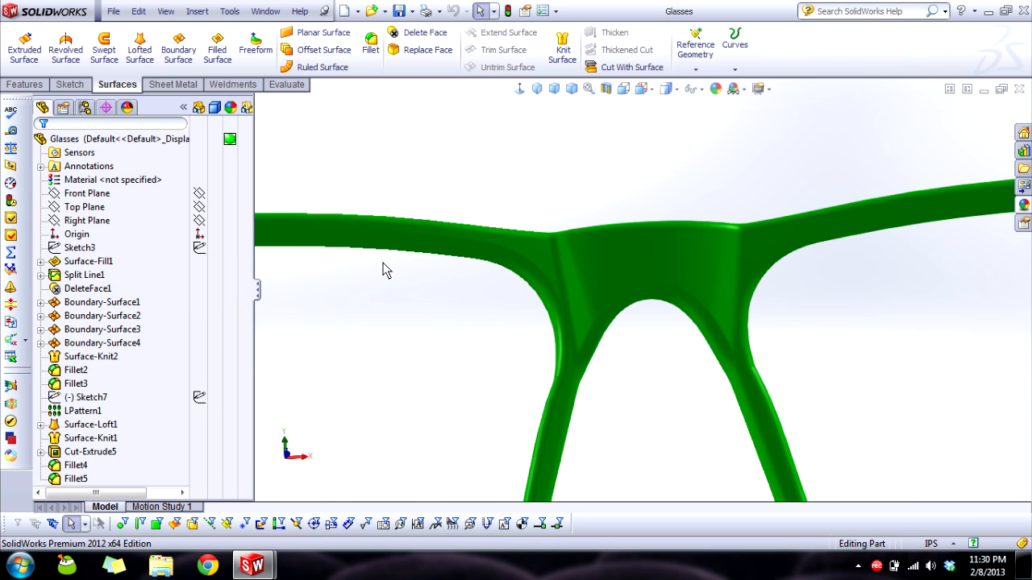
click(84, 274)
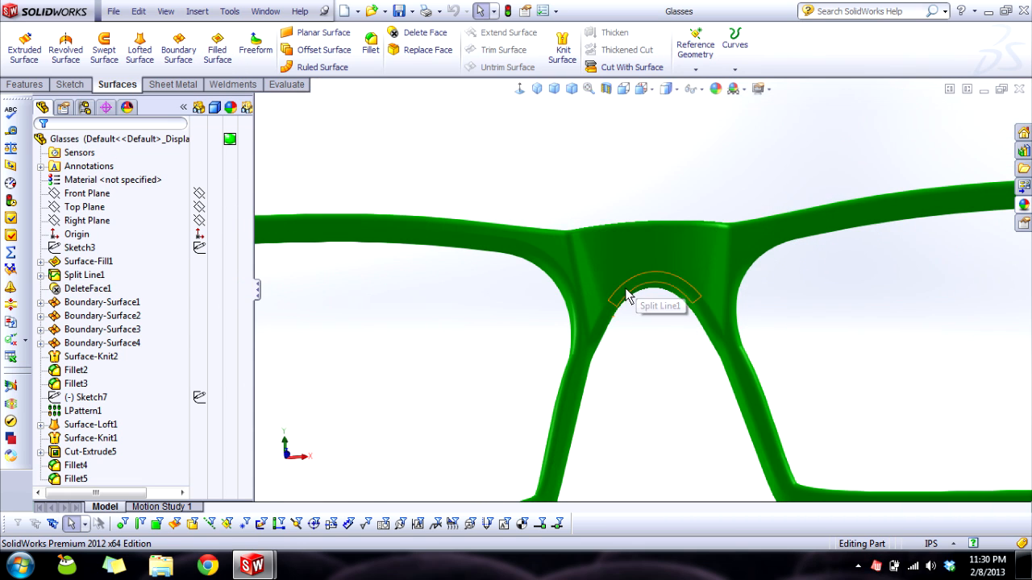
mouse_move(613, 309)
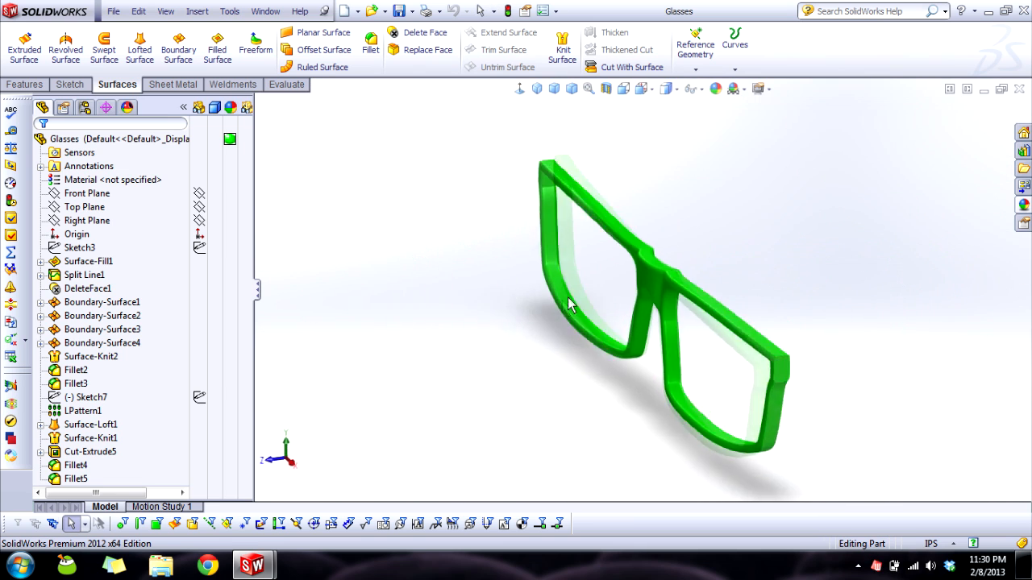
drag(567, 305, 467, 304)
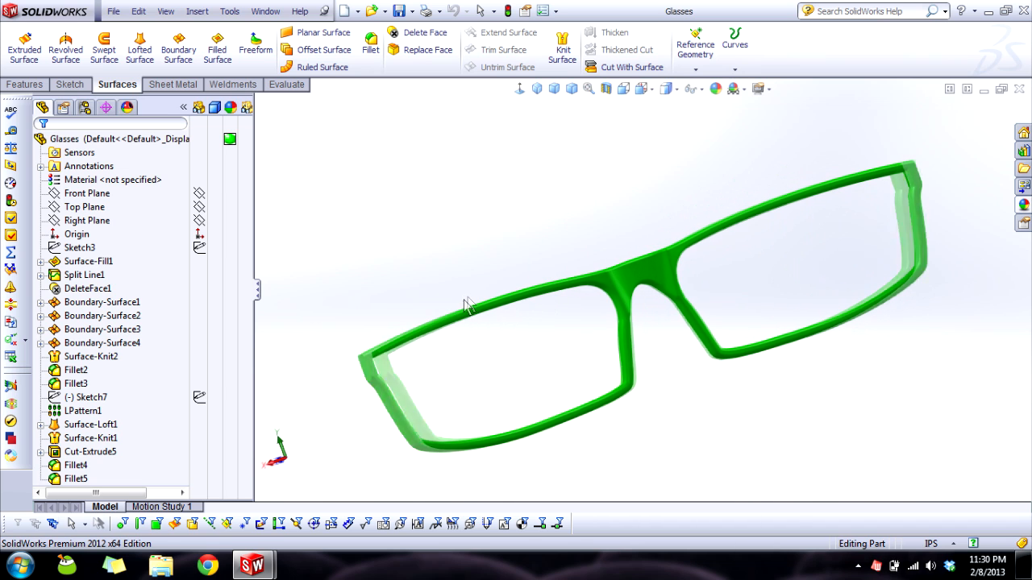